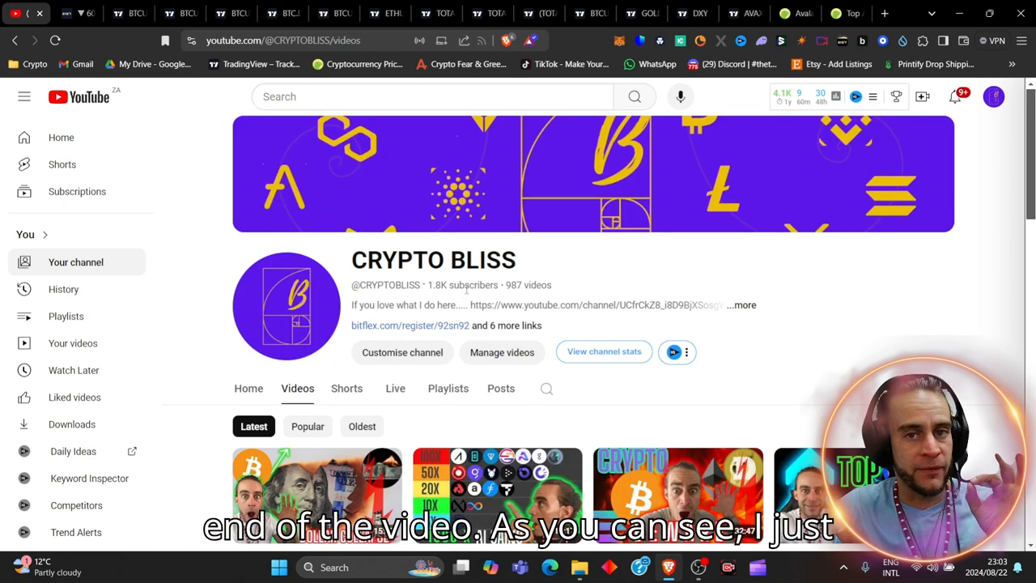
- Scroll through the Avalanche coin page reviewing its market statistics
scroll(down, 3)
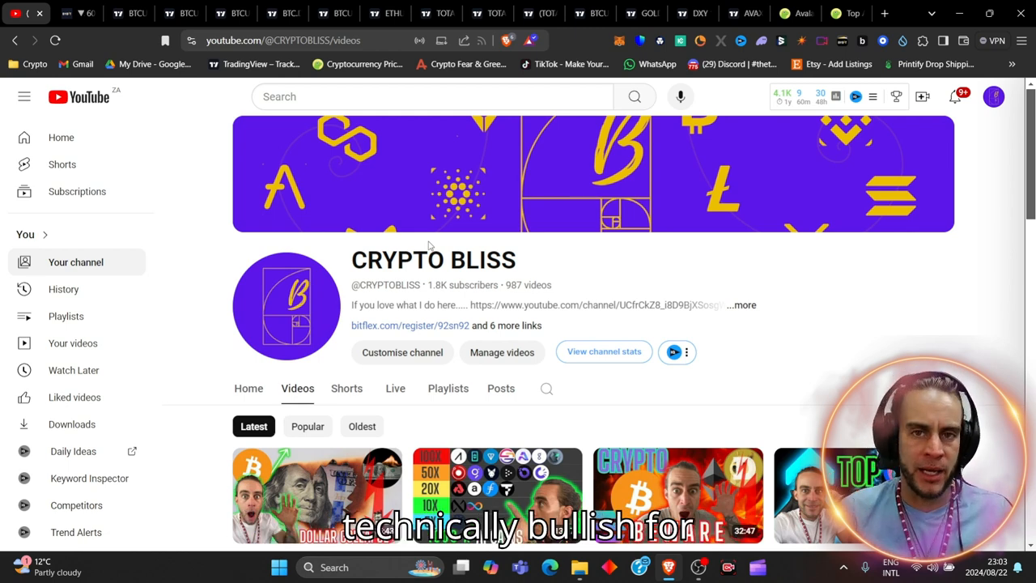
mouse_move(856, 33)
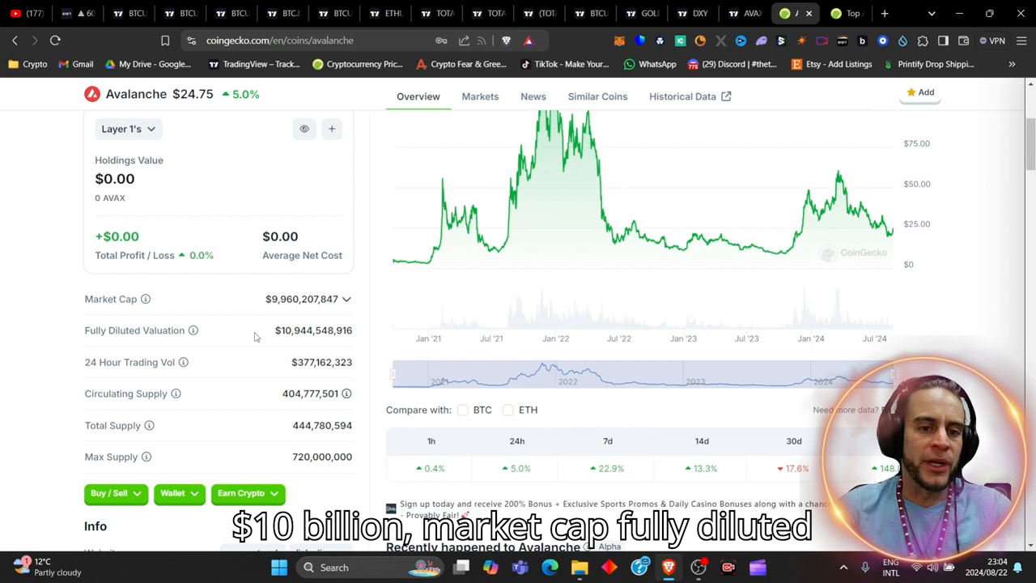
scroll(down, 3)
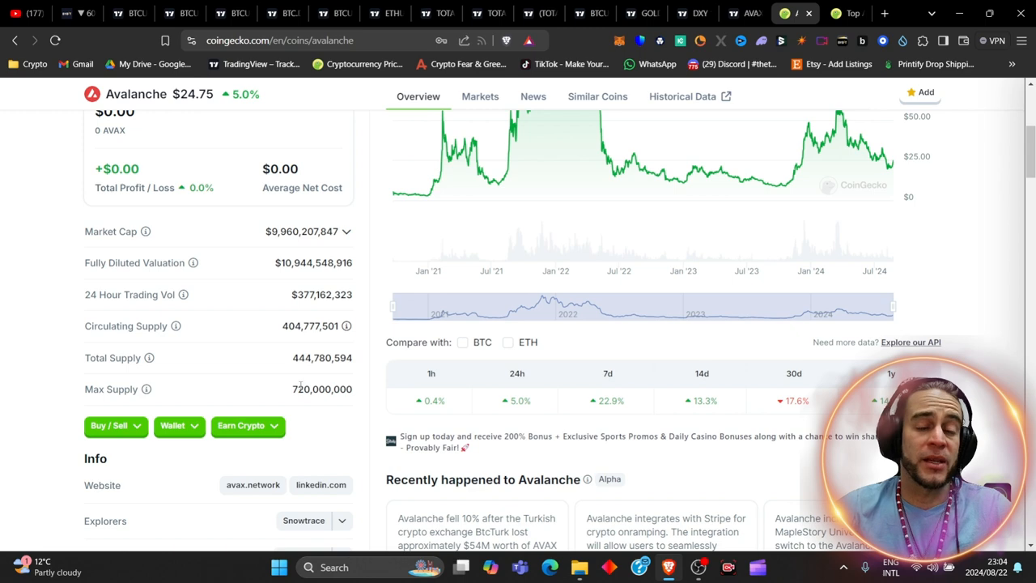
scroll(down, 3)
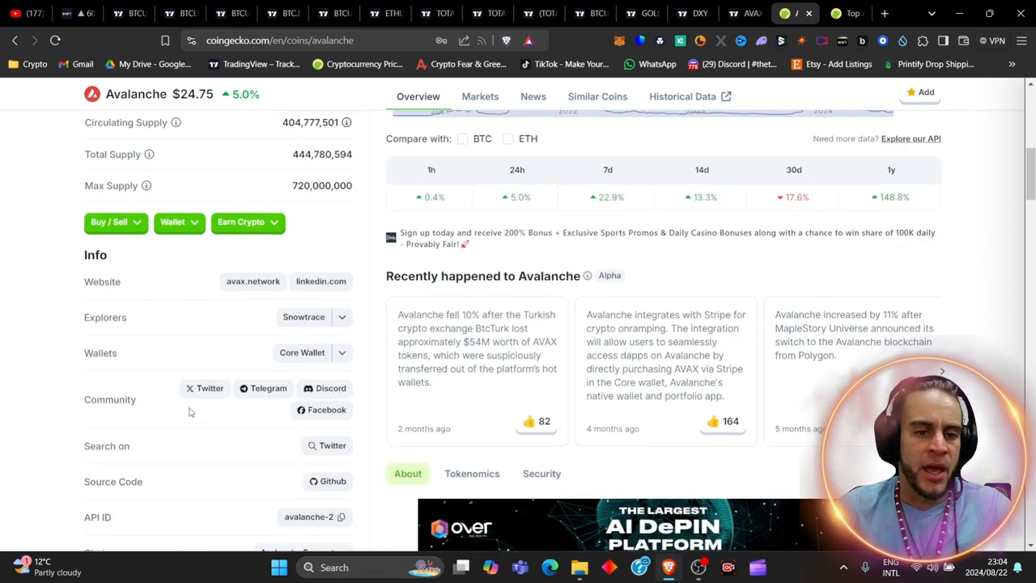
scroll(down, 3)
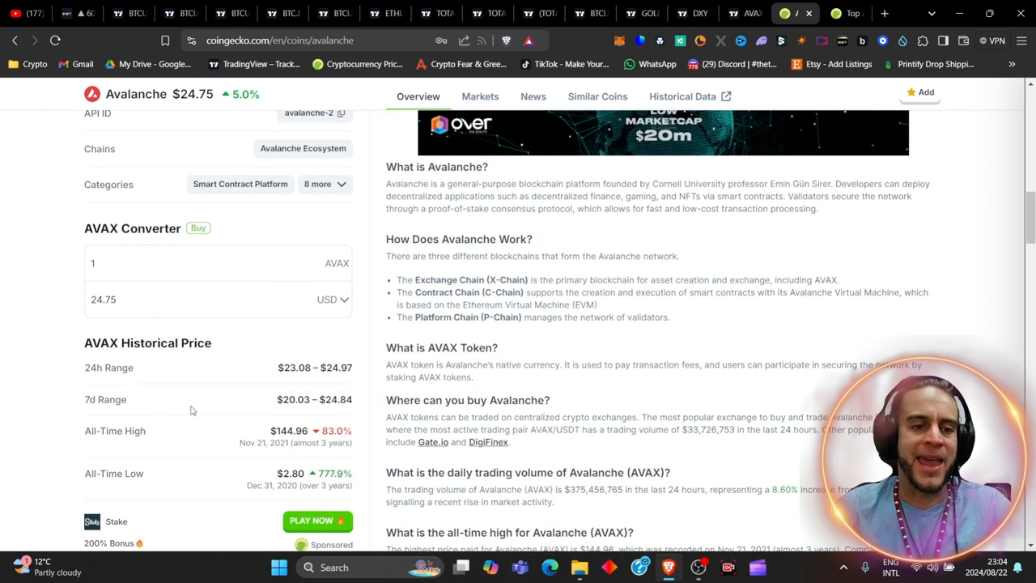
scroll(up, 3)
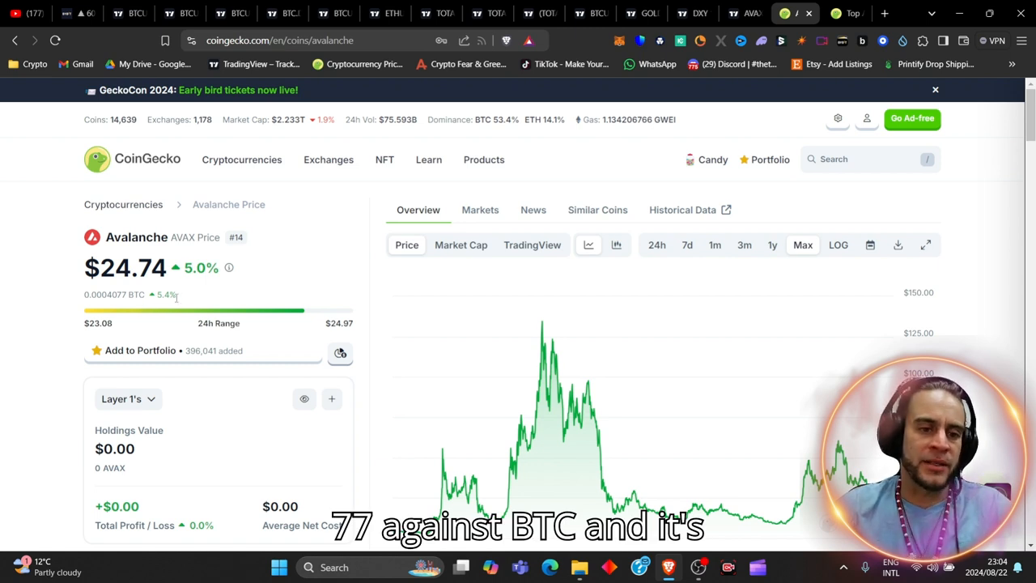
mouse_move(217, 262)
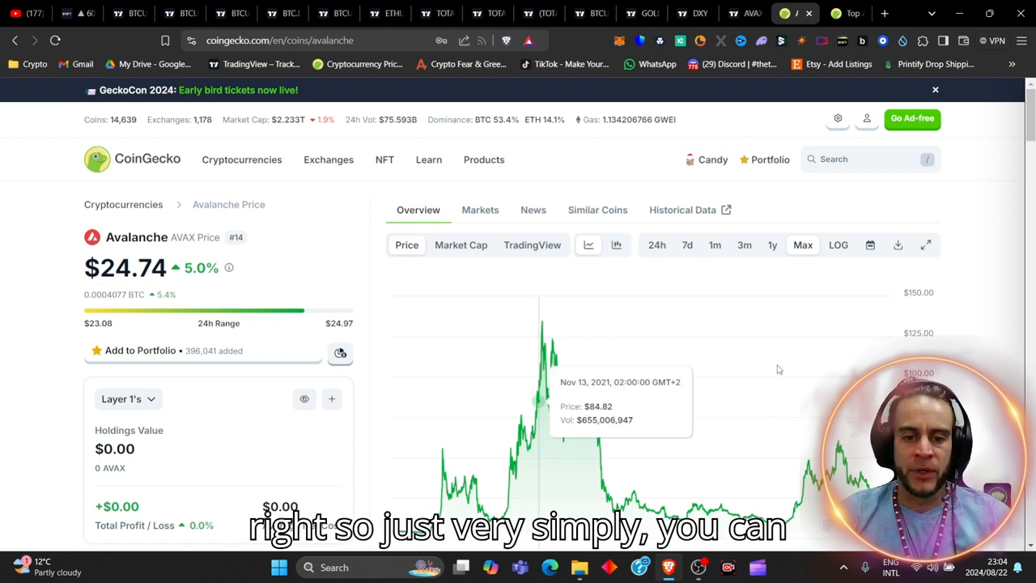
scroll(down, 3)
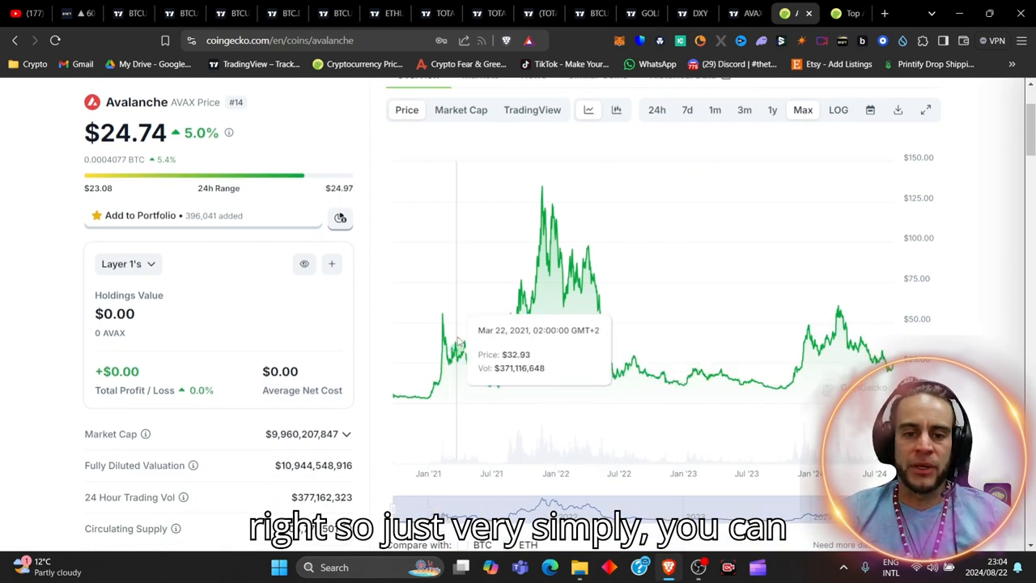
mouse_move(443, 327)
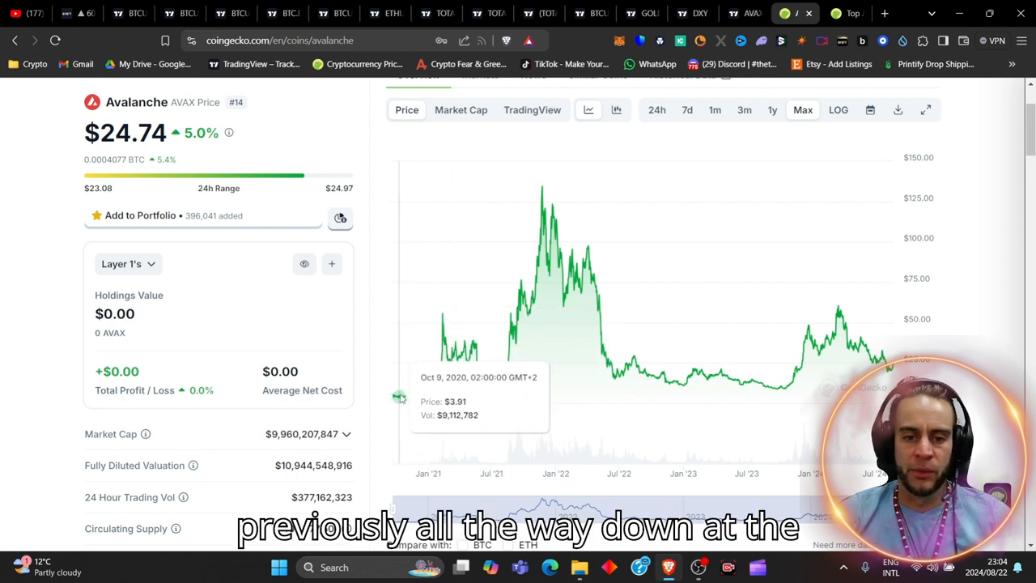
mouse_move(424, 402)
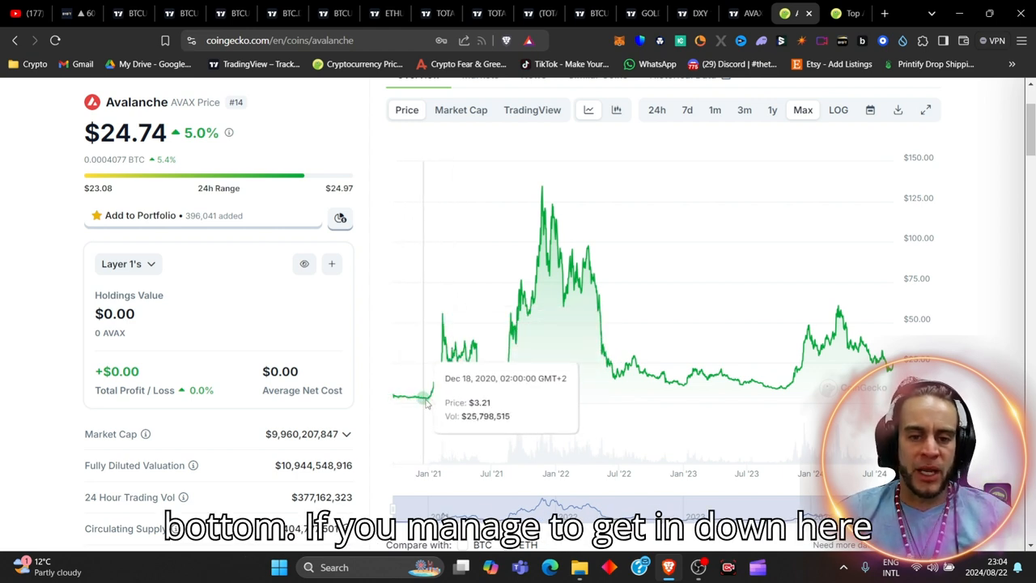
mouse_move(424, 405)
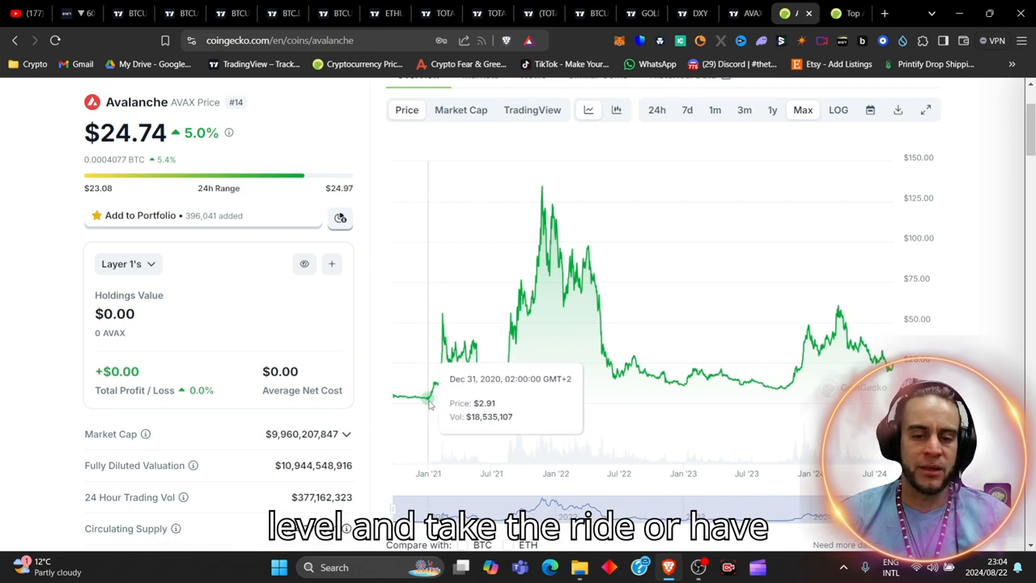
mouse_move(547, 181)
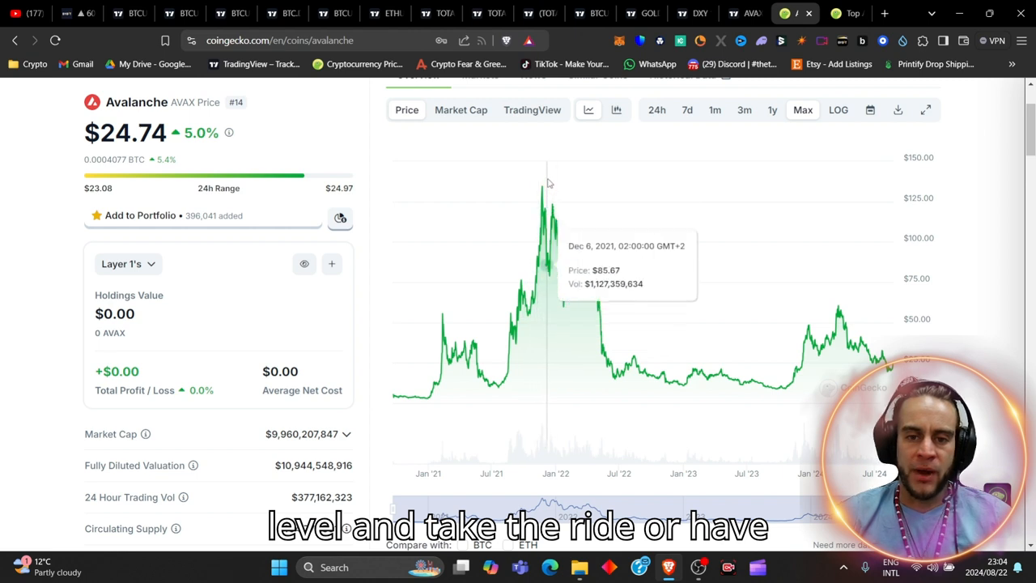
mouse_move(524, 289)
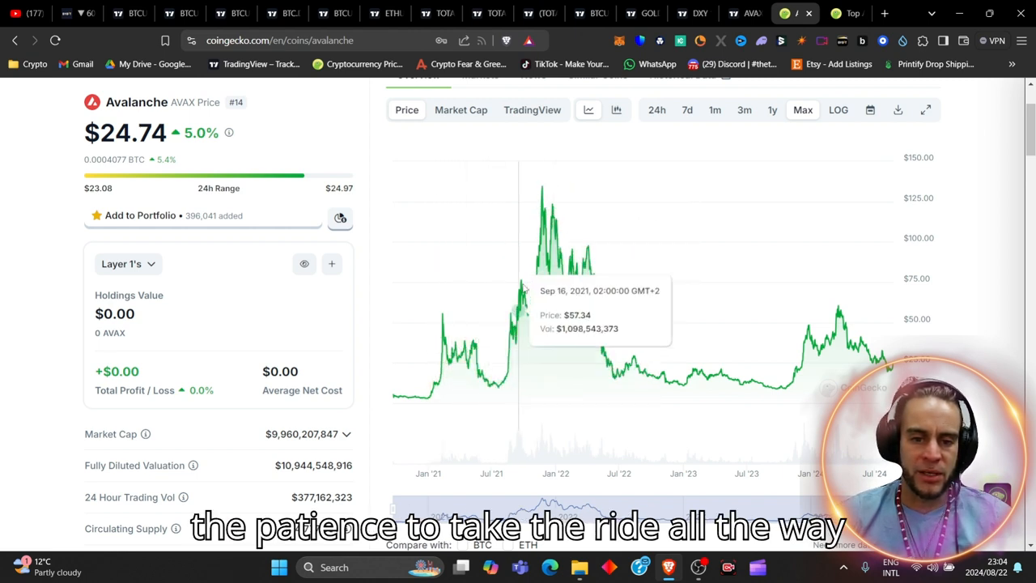
mouse_move(543, 188)
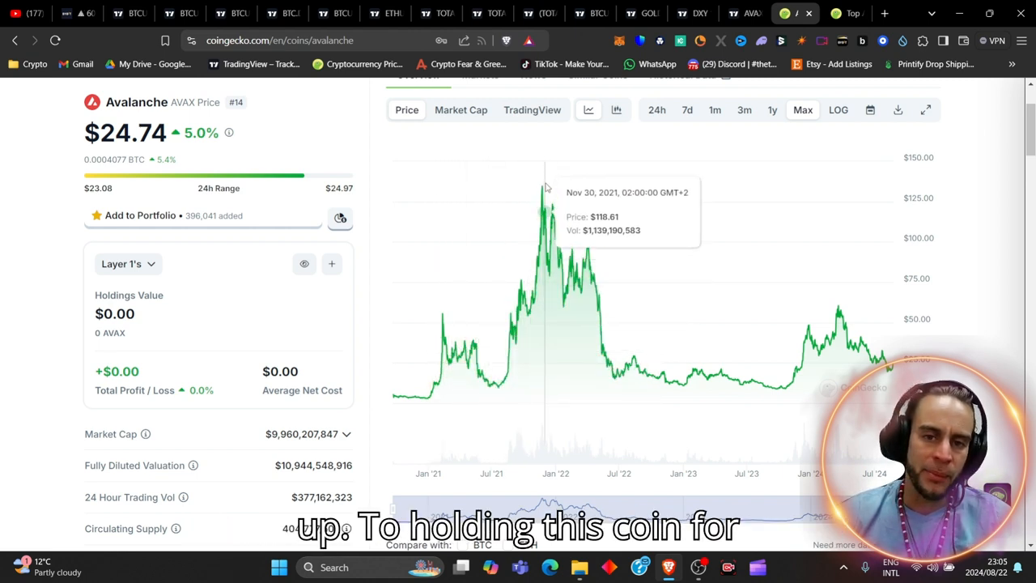
mouse_move(544, 198)
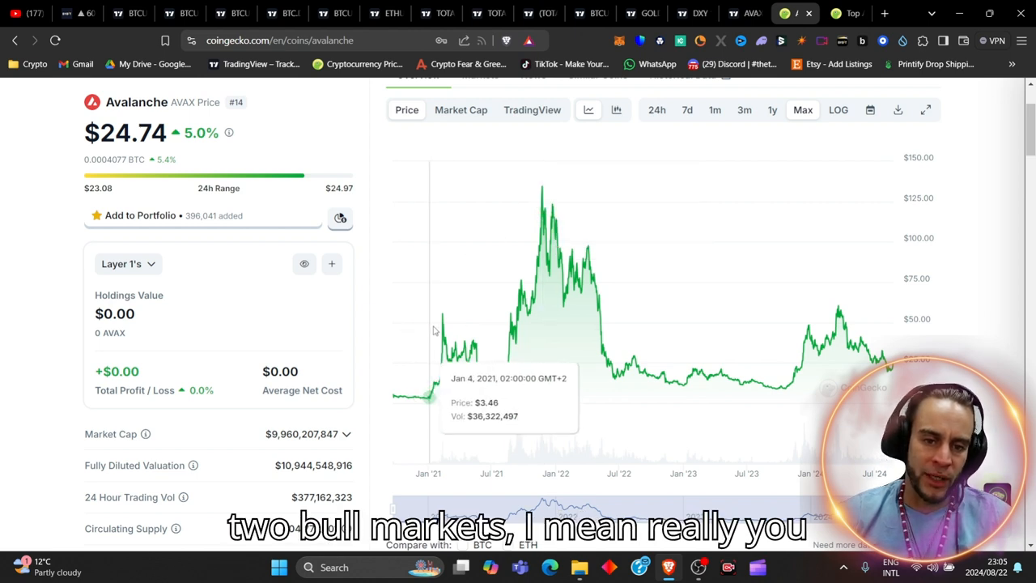
mouse_move(493, 366)
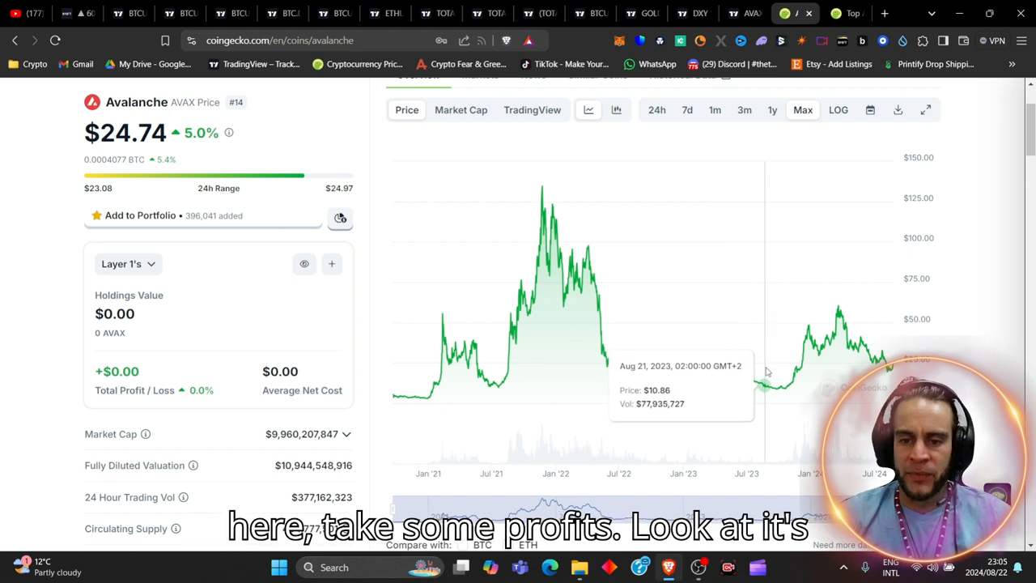
mouse_move(775, 369)
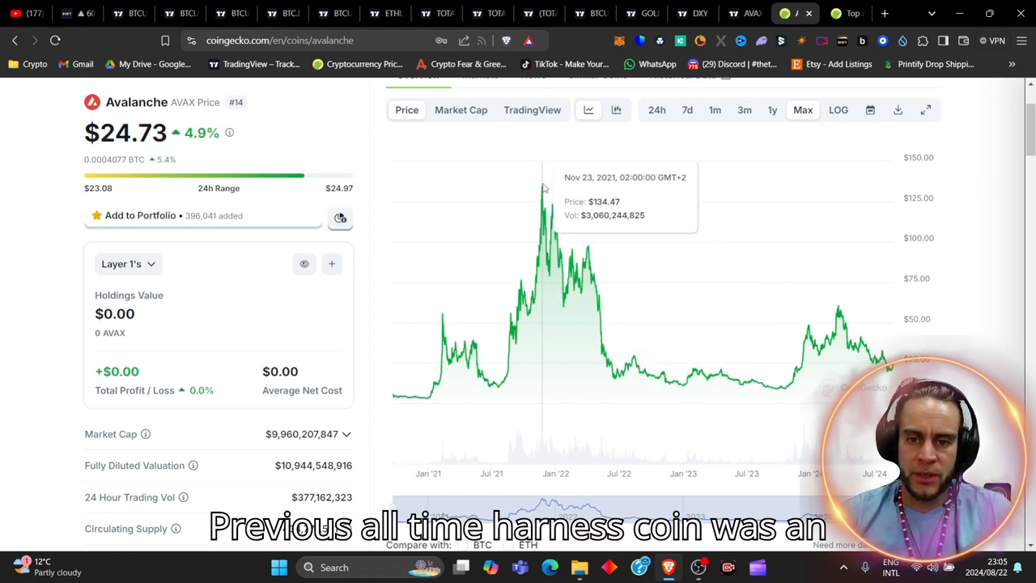
scroll(down, 3)
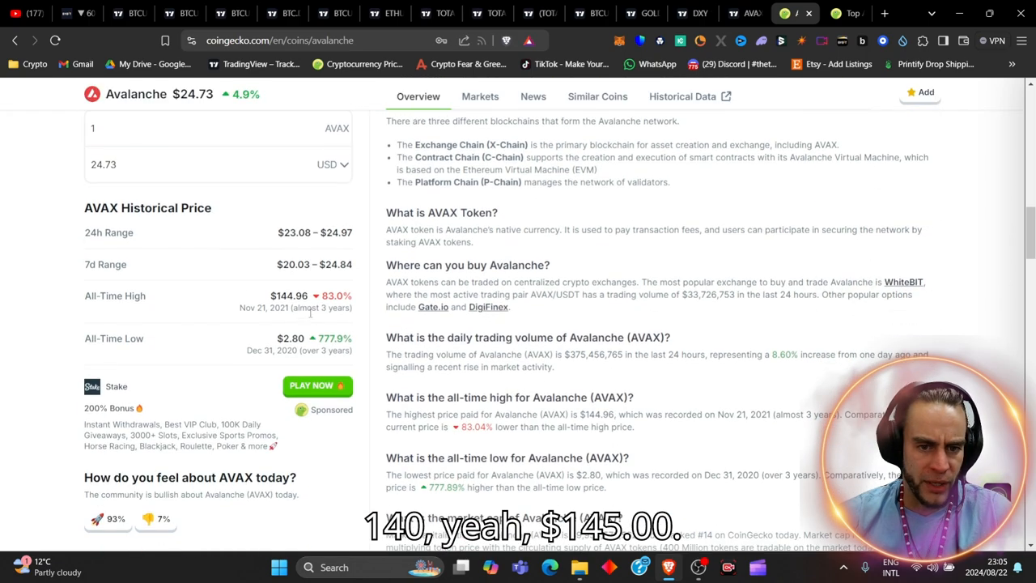
double_click(288, 295)
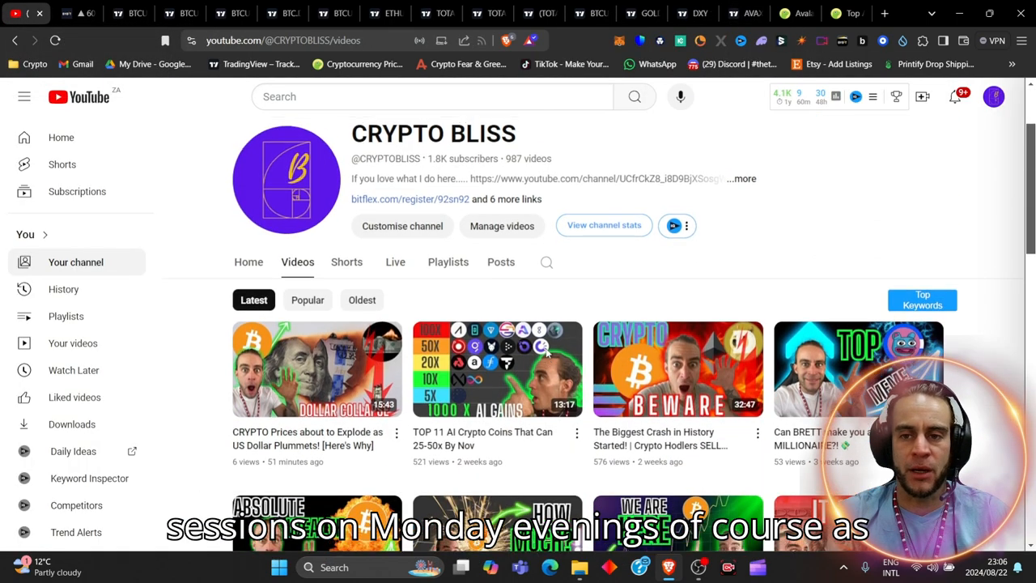
- Return to the top and bring up the Avalanche Ecosystem category page
click(733, 13)
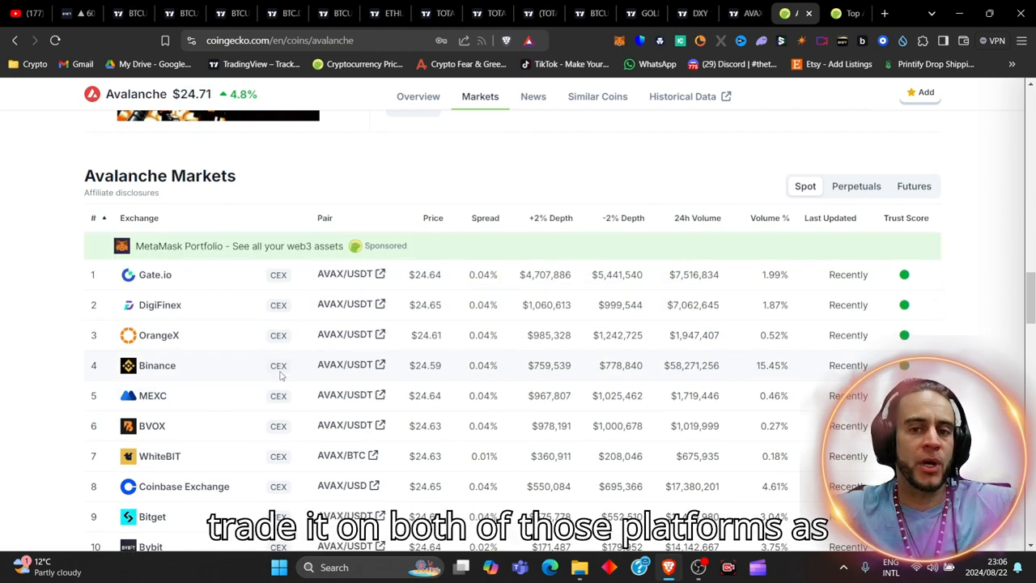
mouse_move(388, 160)
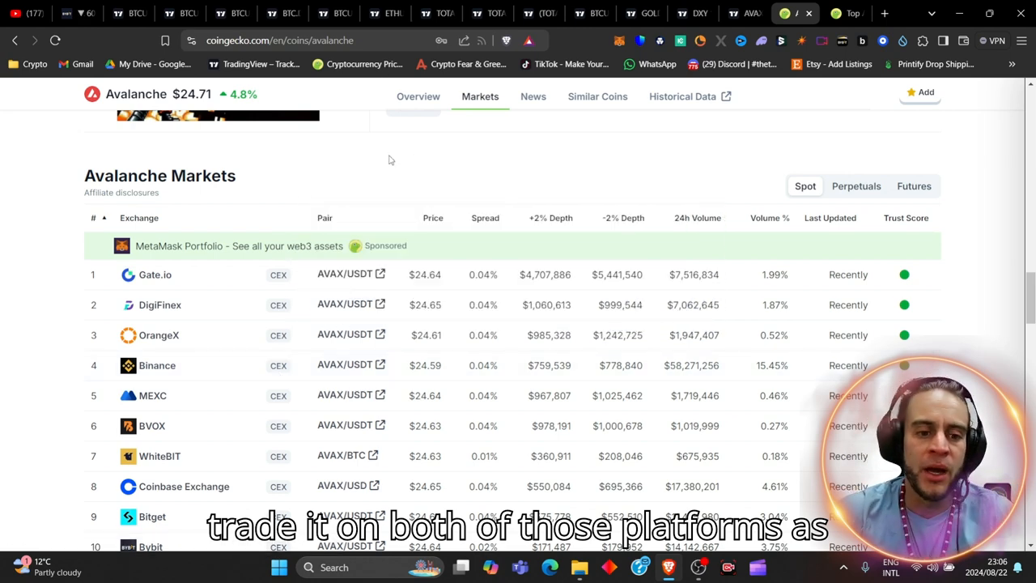
scroll(down, 3)
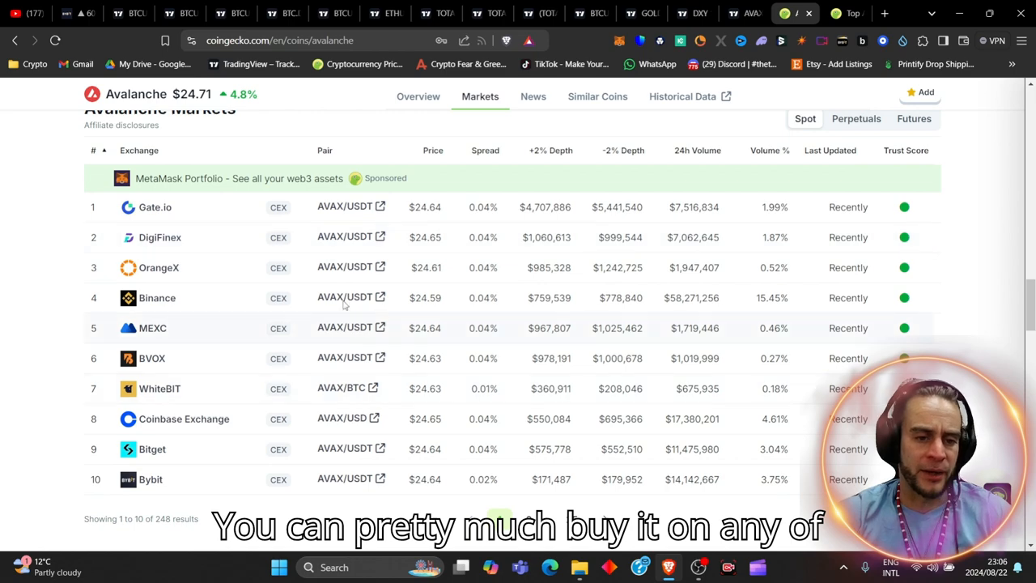
click(418, 97)
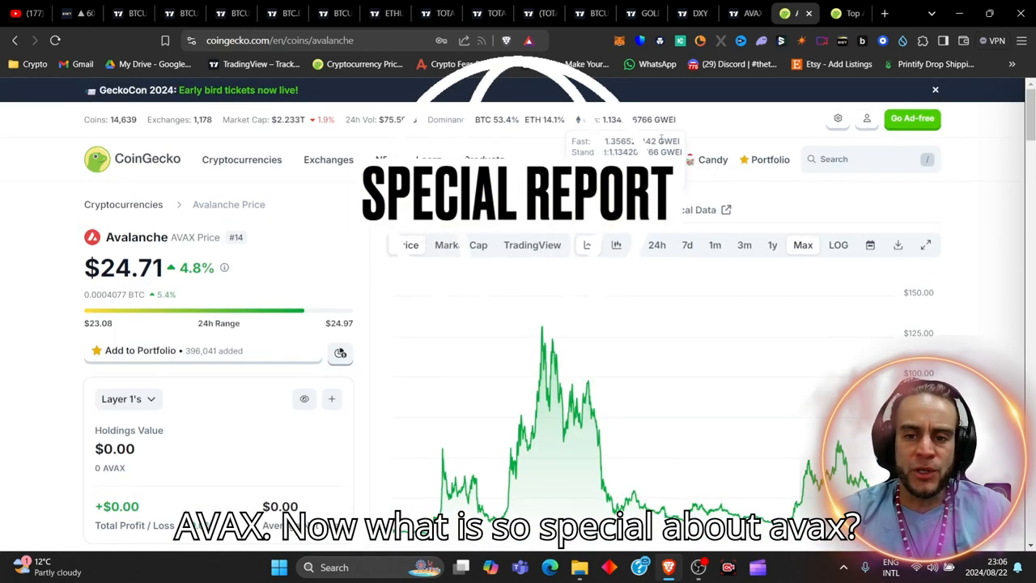
scroll(down, 3)
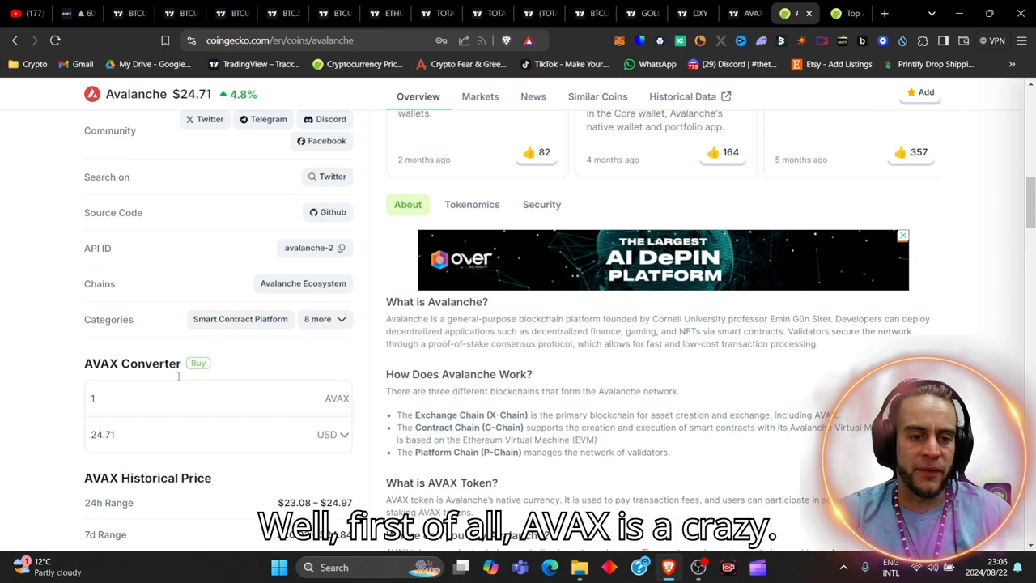
scroll(down, 3)
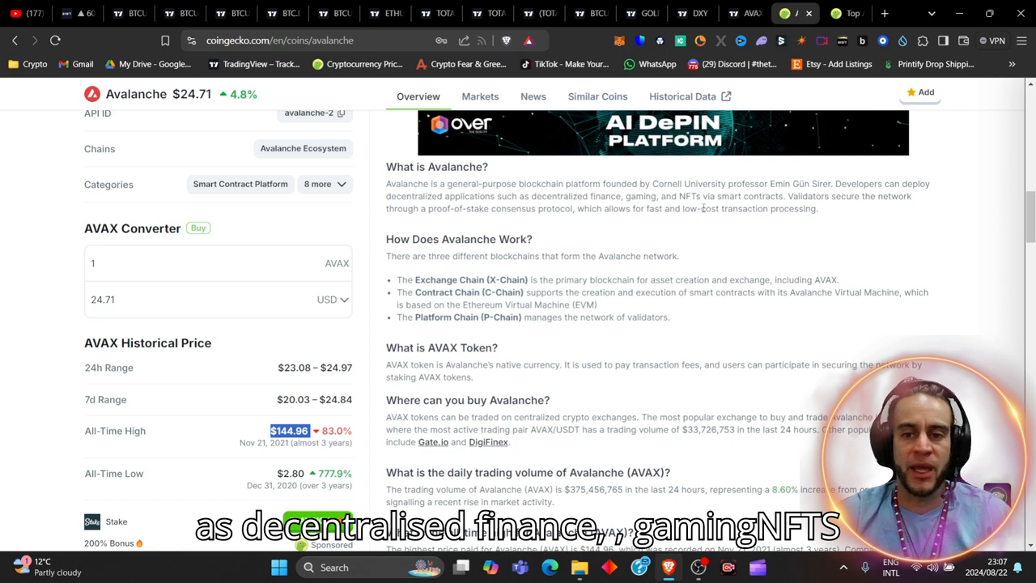
mouse_move(785, 223)
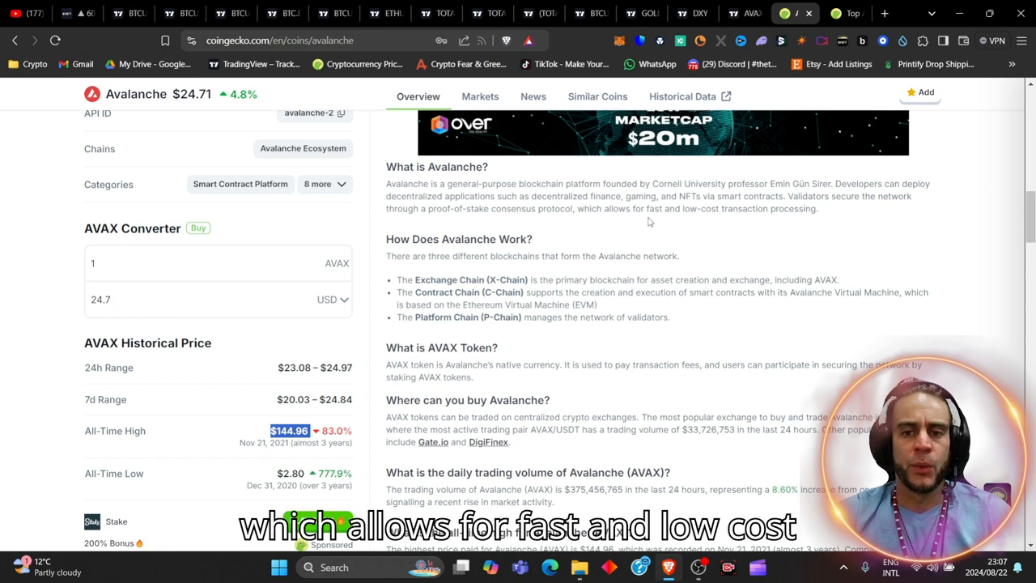
mouse_move(764, 268)
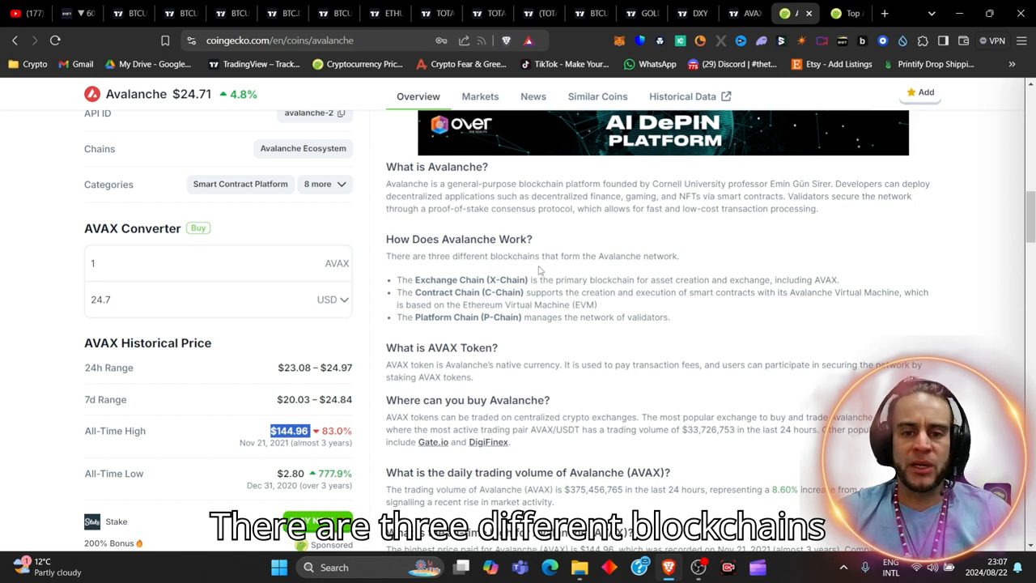
mouse_move(616, 269)
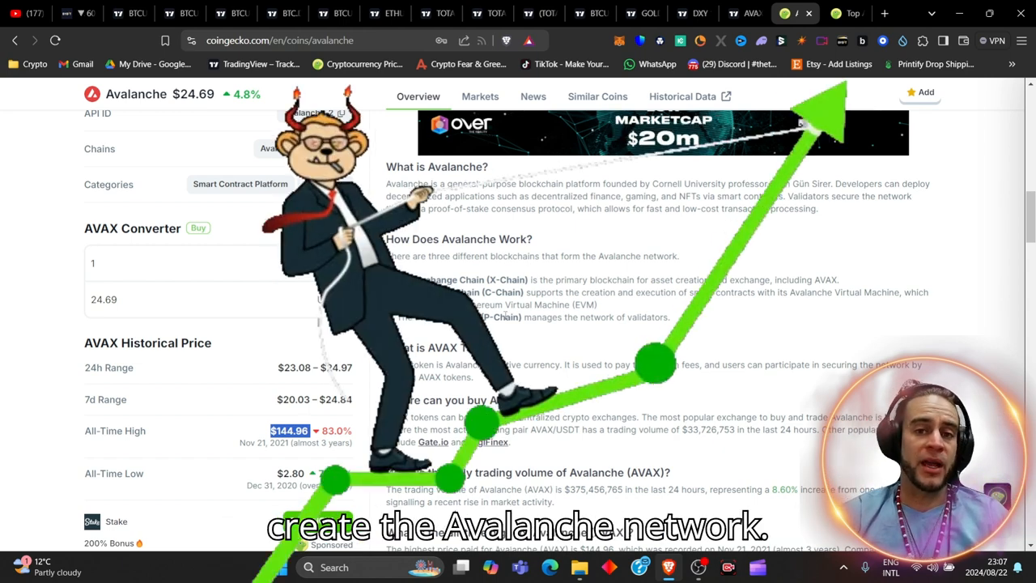
- Scroll the ecosystem coin rankings and pick out the 24-hour trading volume figure
scroll(down, 3)
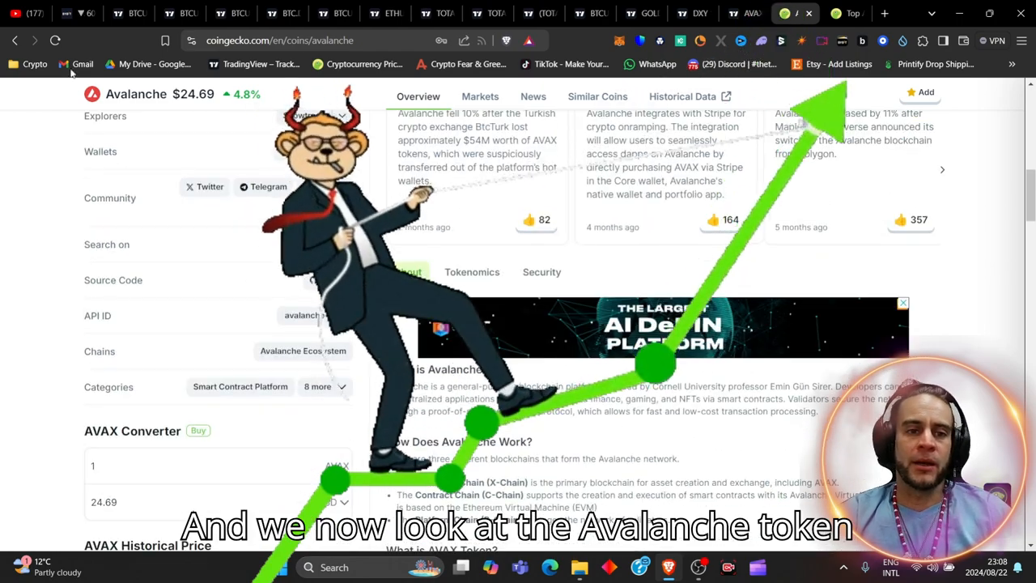
scroll(down, 3)
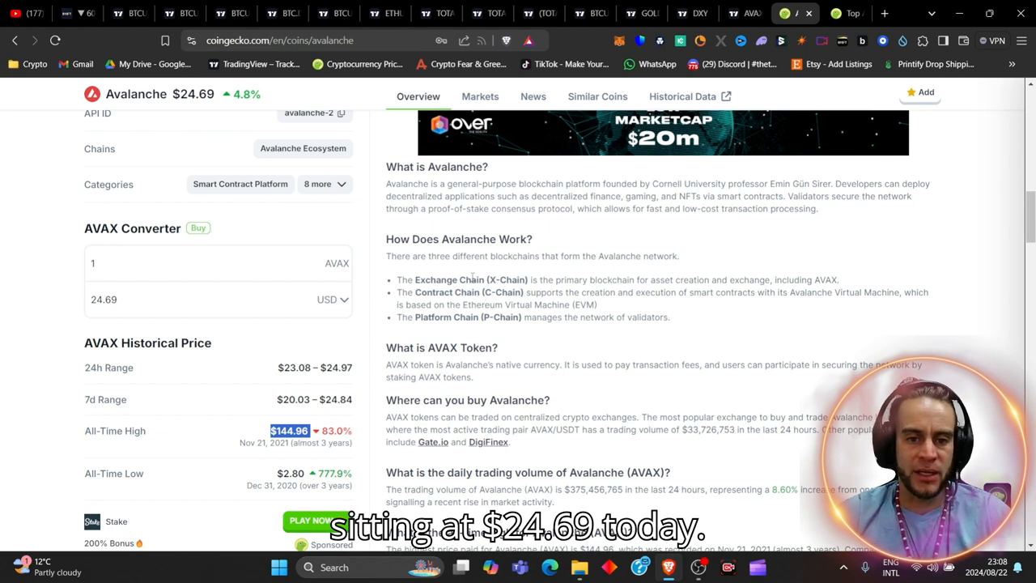
scroll(down, 3)
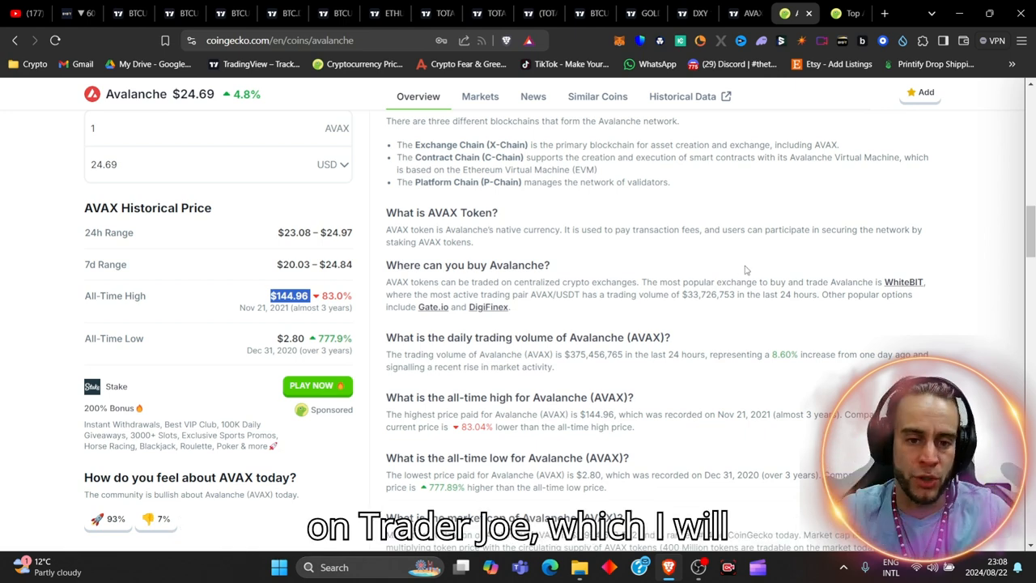
mouse_move(461, 253)
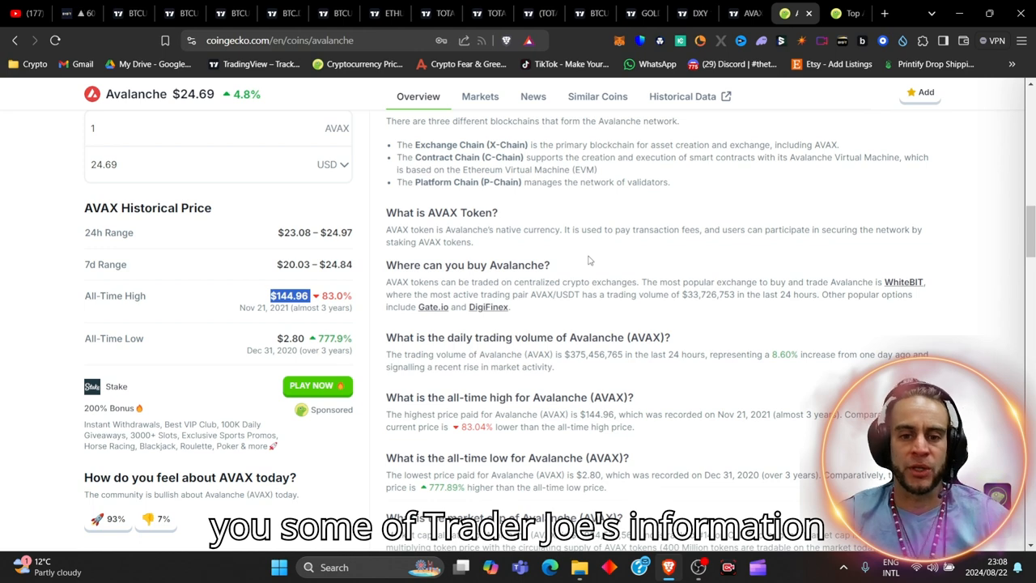
scroll(down, 3)
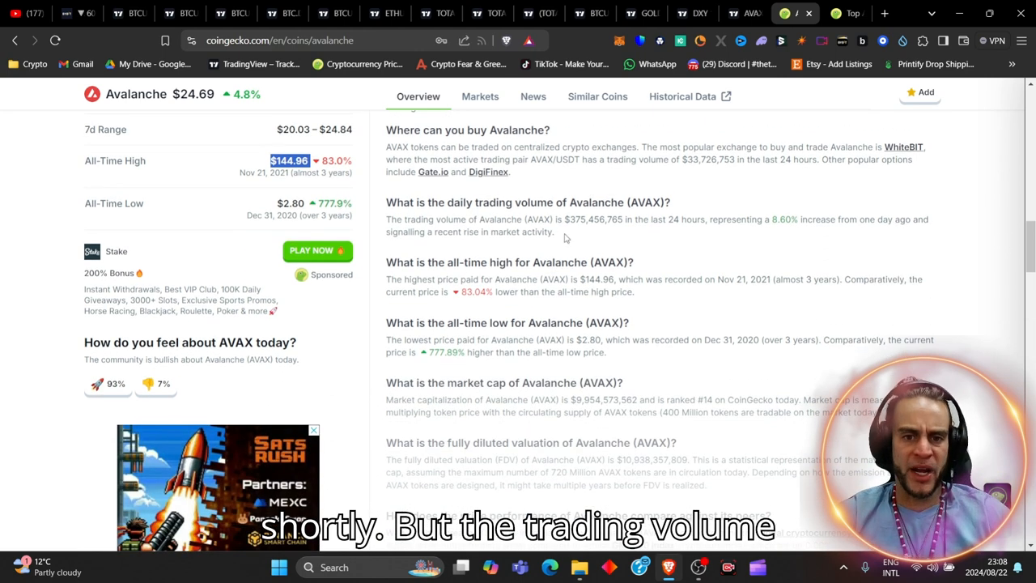
double_click(586, 220)
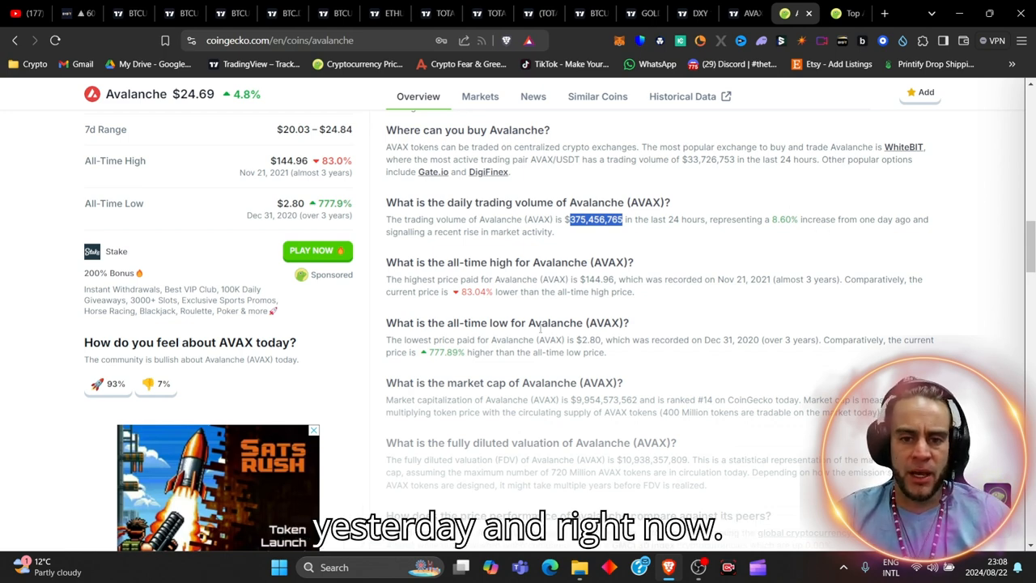
scroll(down, 3)
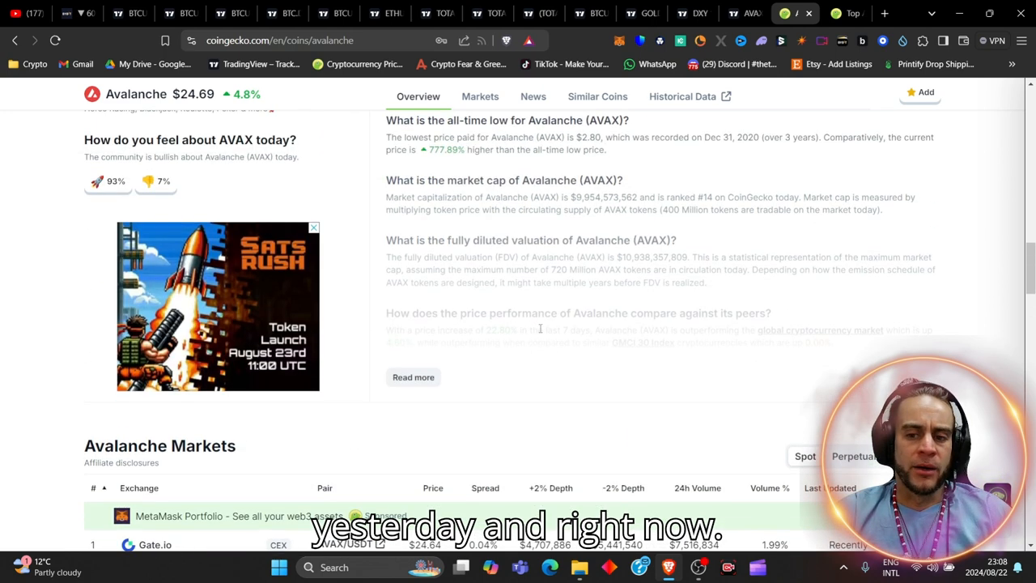
scroll(up, 3)
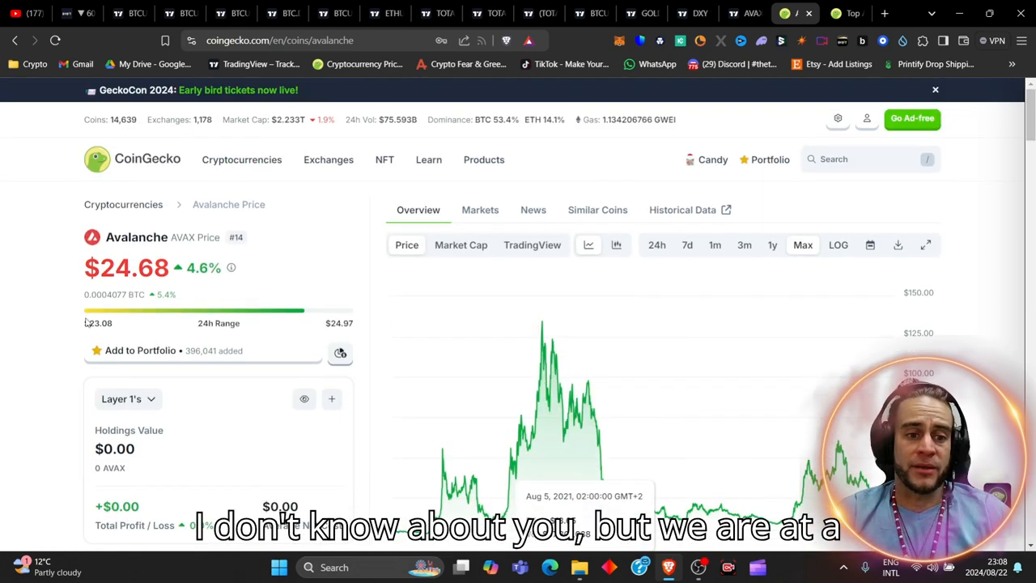
scroll(down, 3)
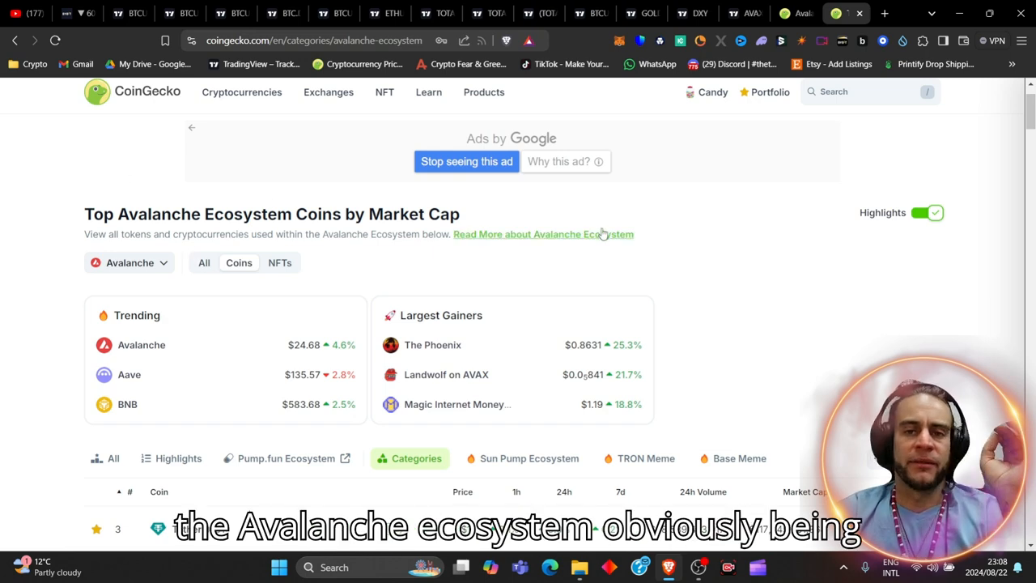
scroll(down, 3)
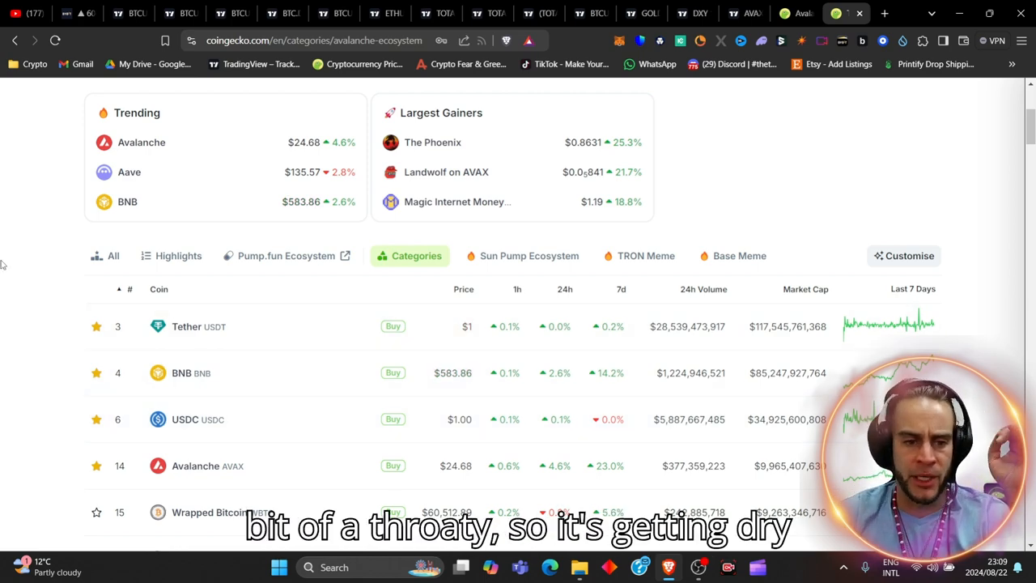
scroll(down, 3)
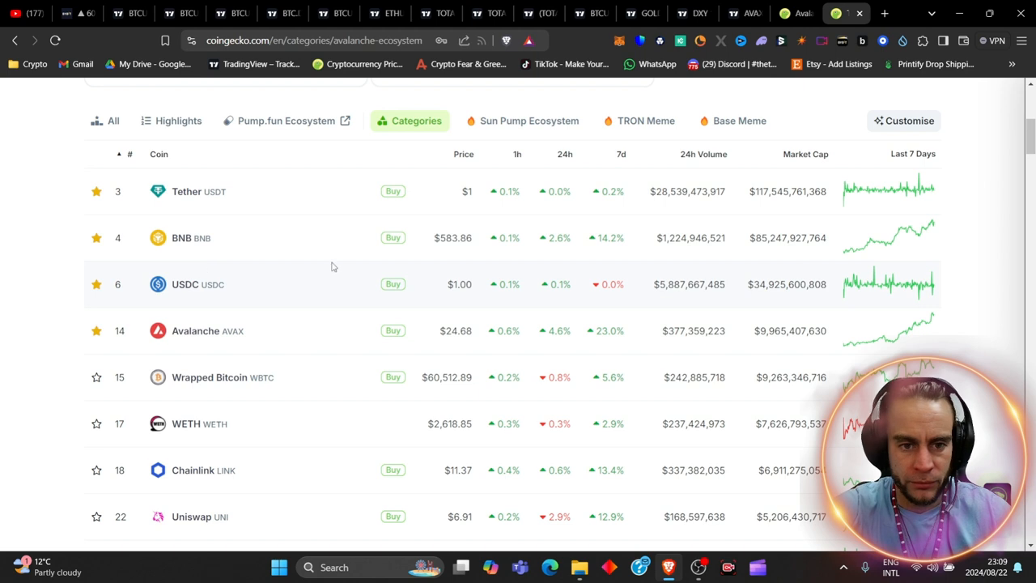
mouse_move(208, 268)
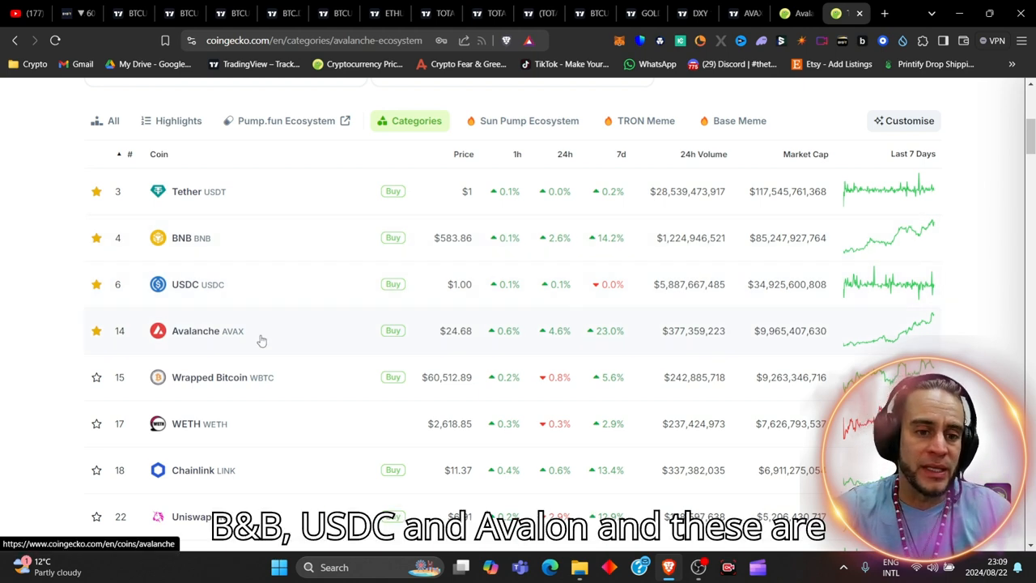
mouse_move(233, 356)
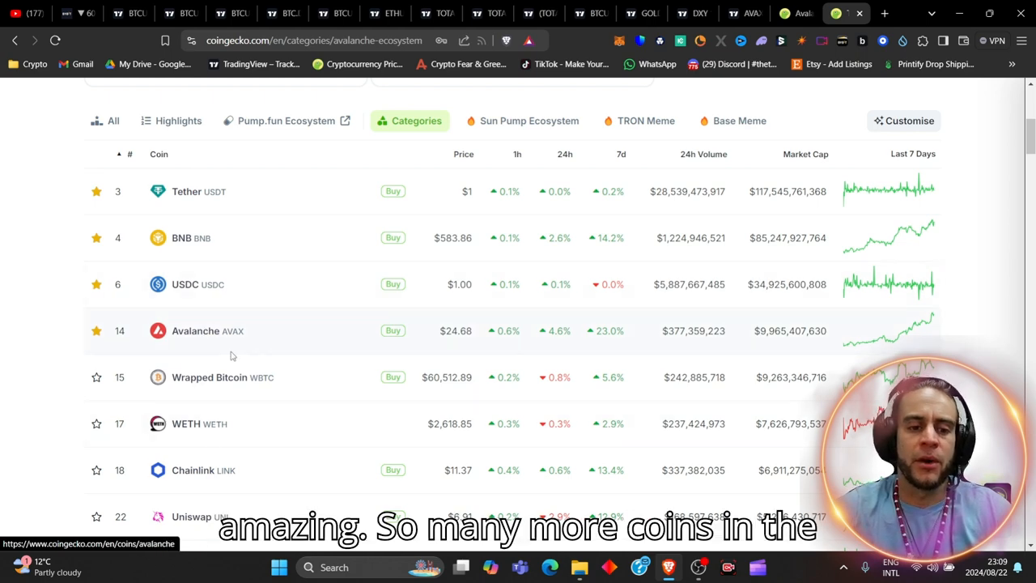
scroll(down, 3)
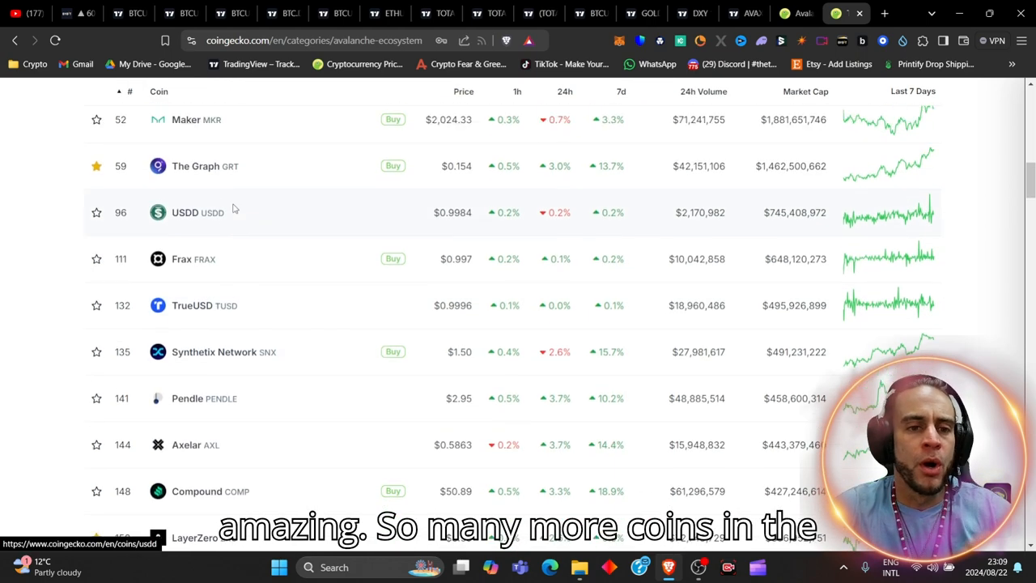
scroll(up, 3)
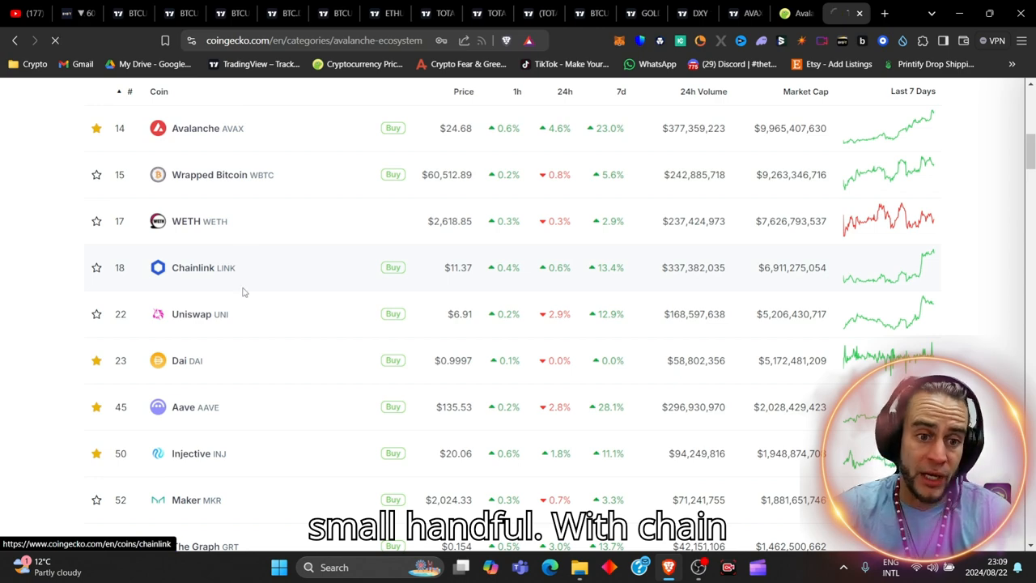
click(193, 267)
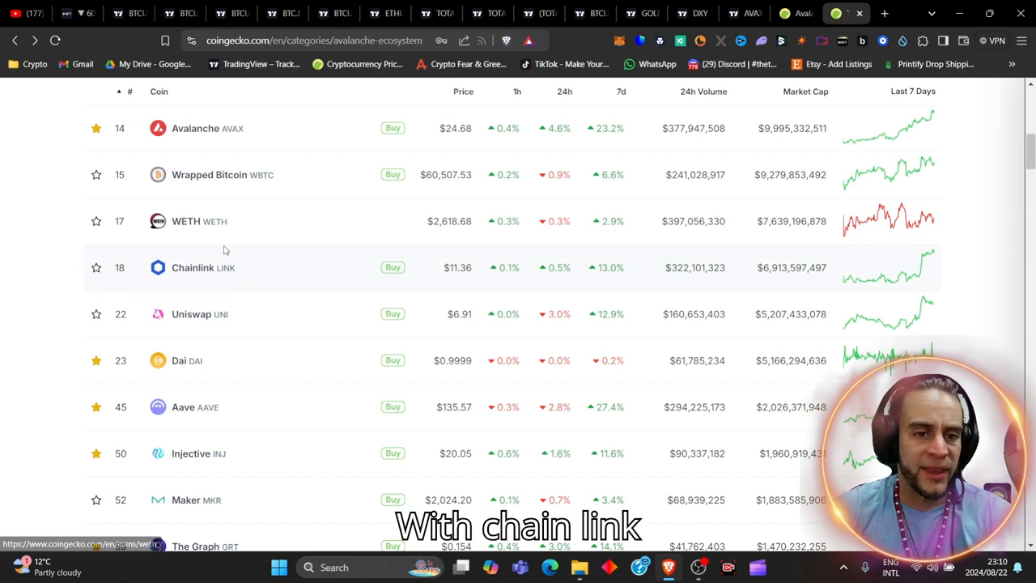
scroll(down, 3)
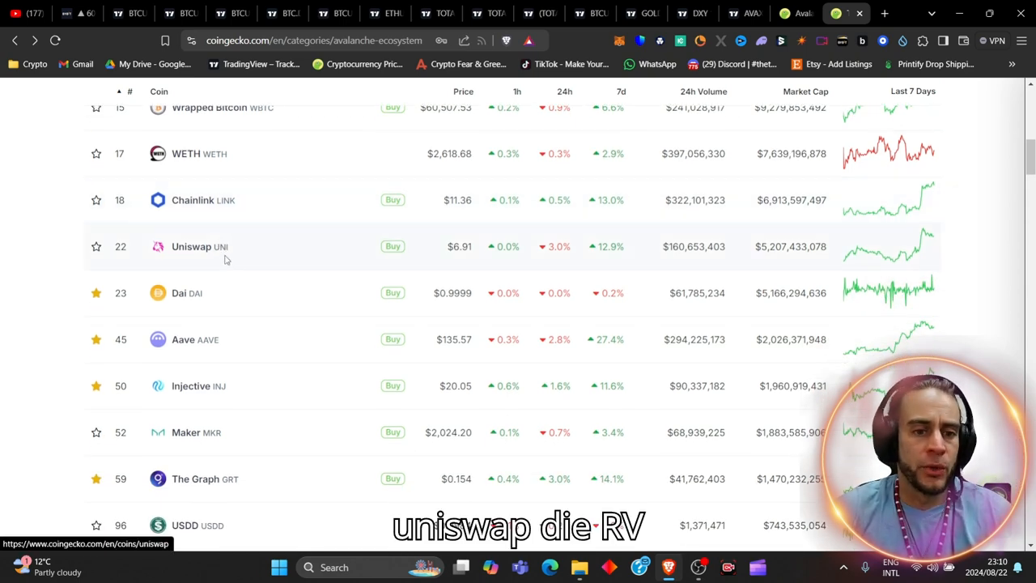
scroll(down, 3)
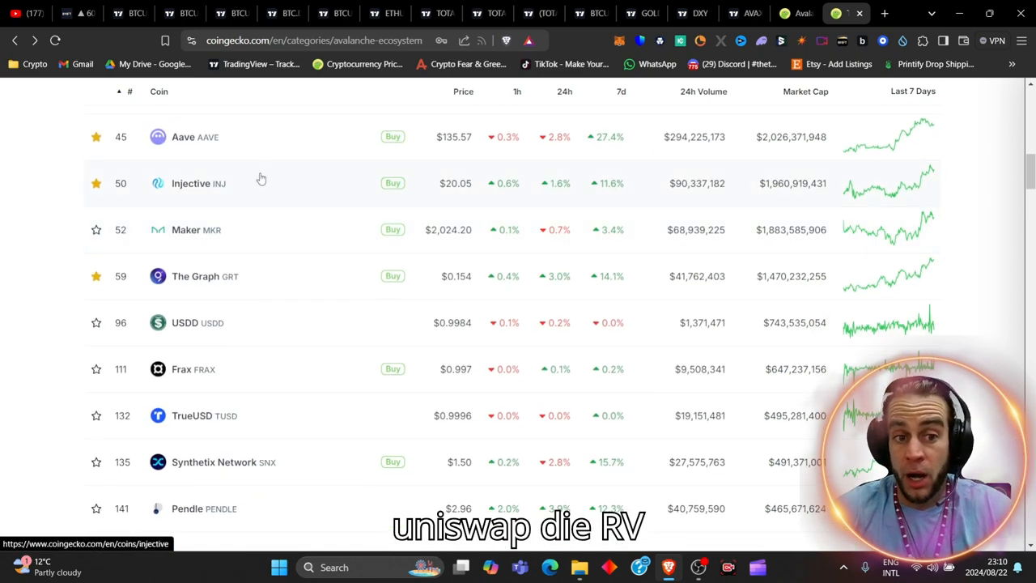
scroll(down, 3)
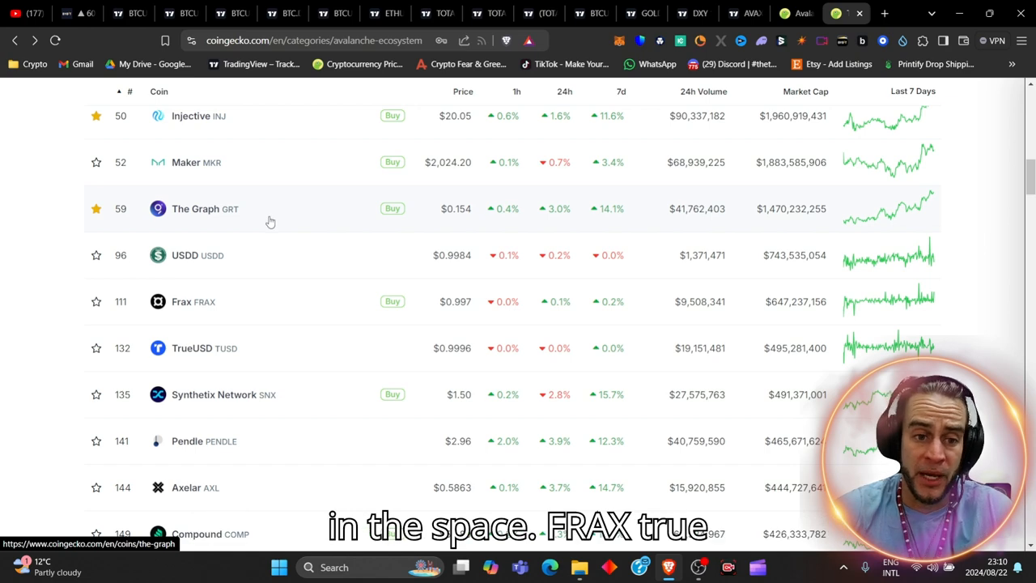
scroll(down, 3)
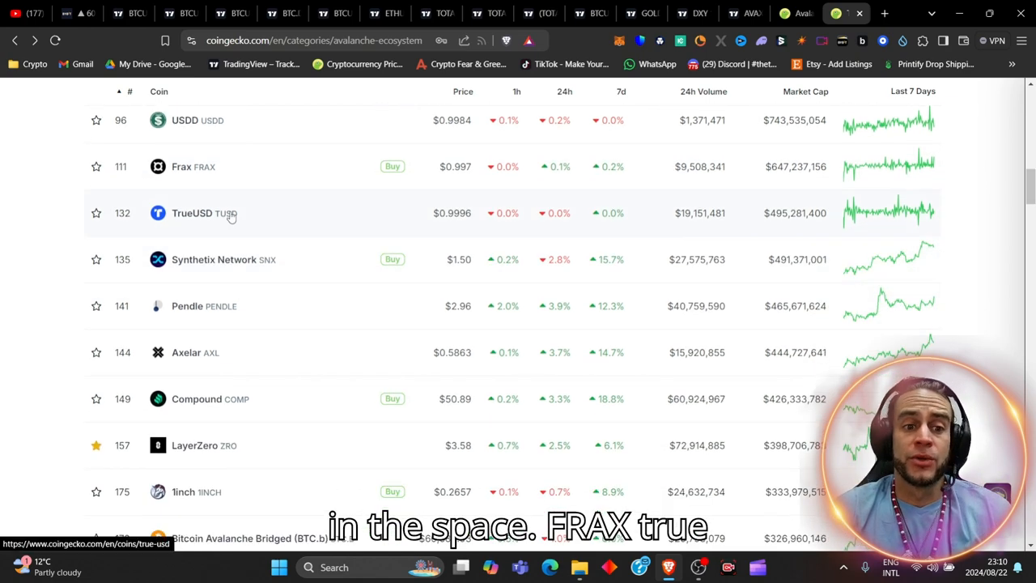
scroll(down, 3)
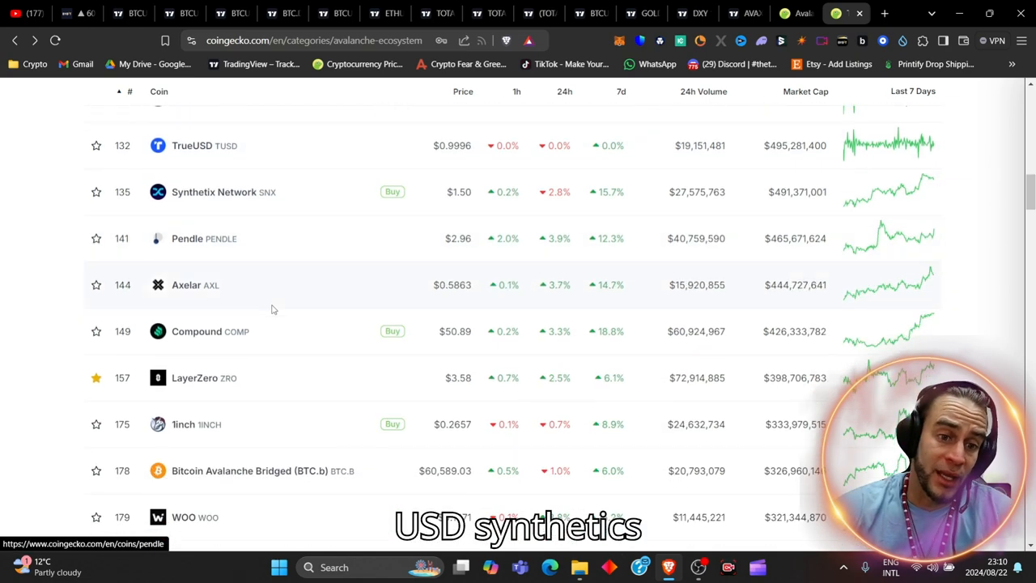
scroll(down, 3)
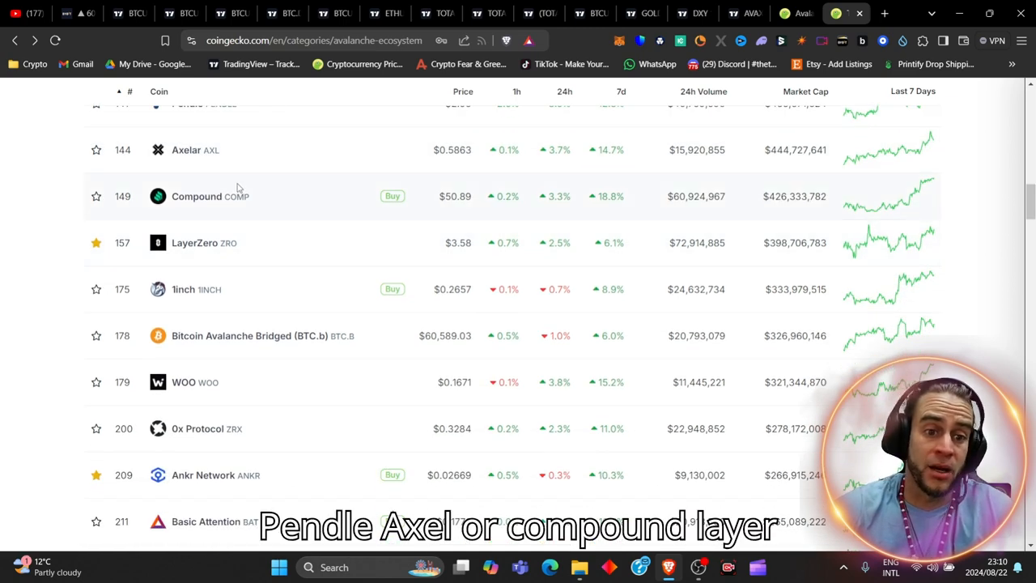
scroll(down, 3)
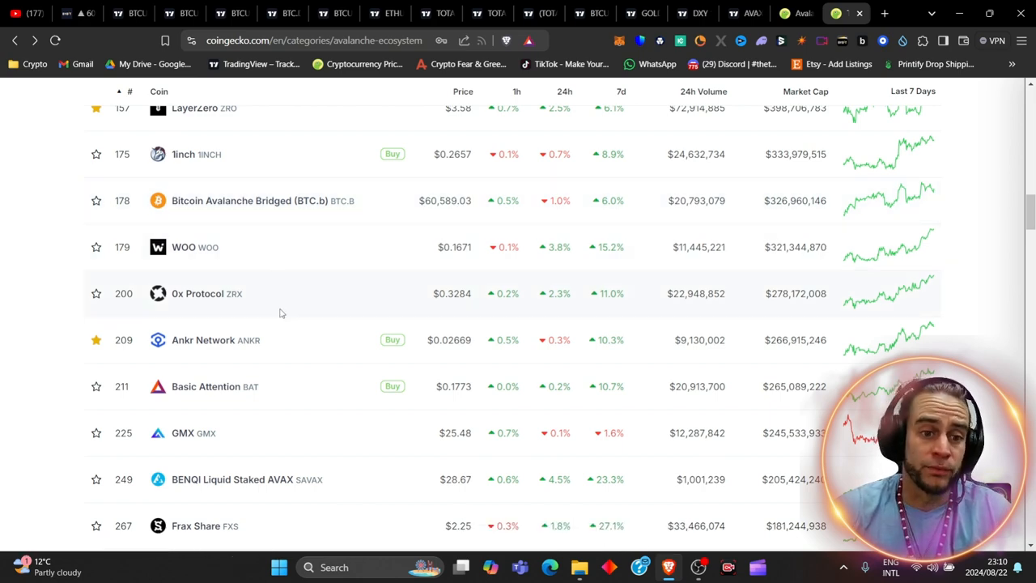
scroll(down, 3)
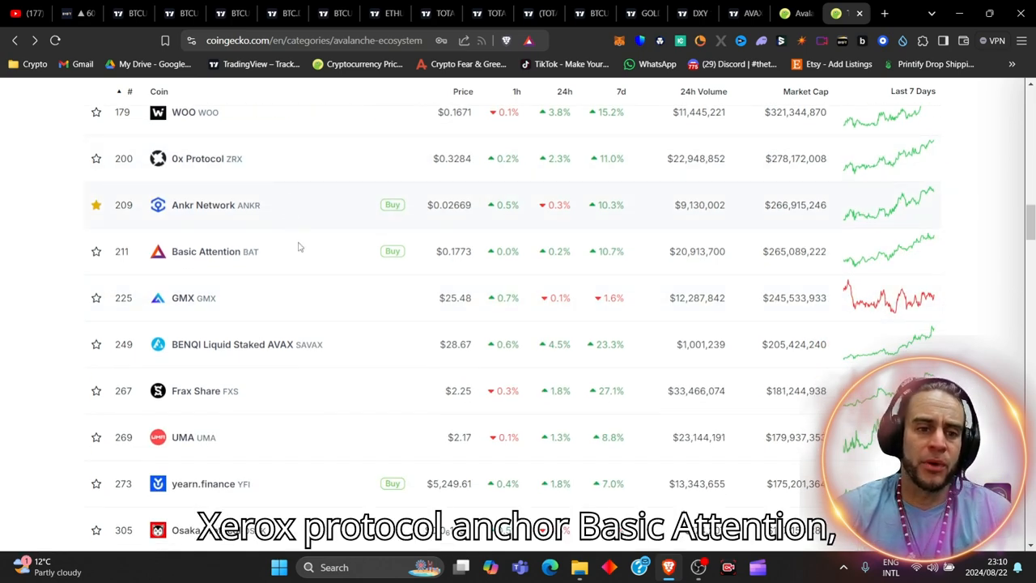
scroll(down, 3)
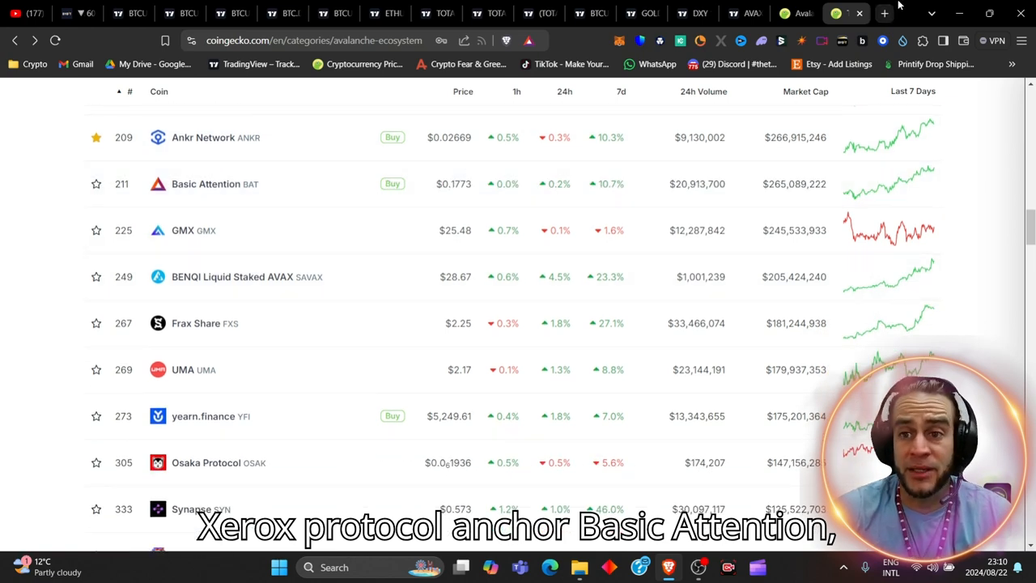
click(883, 13)
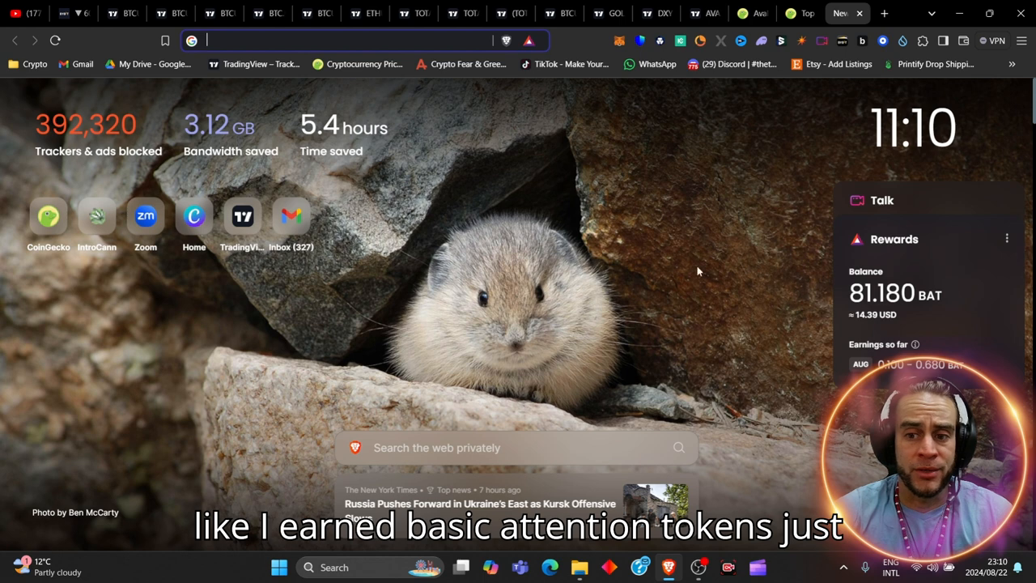
mouse_move(427, 193)
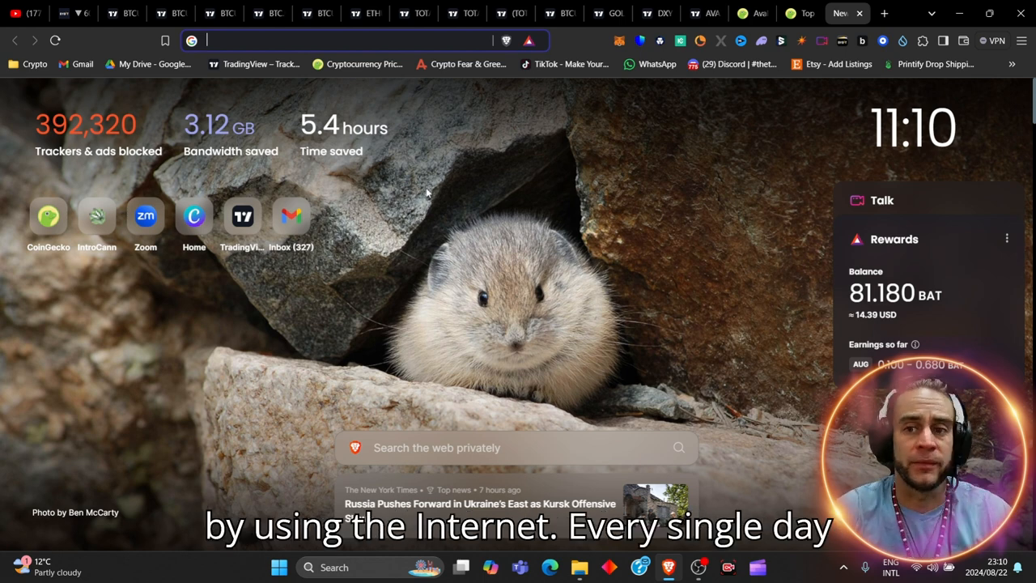
mouse_move(609, 13)
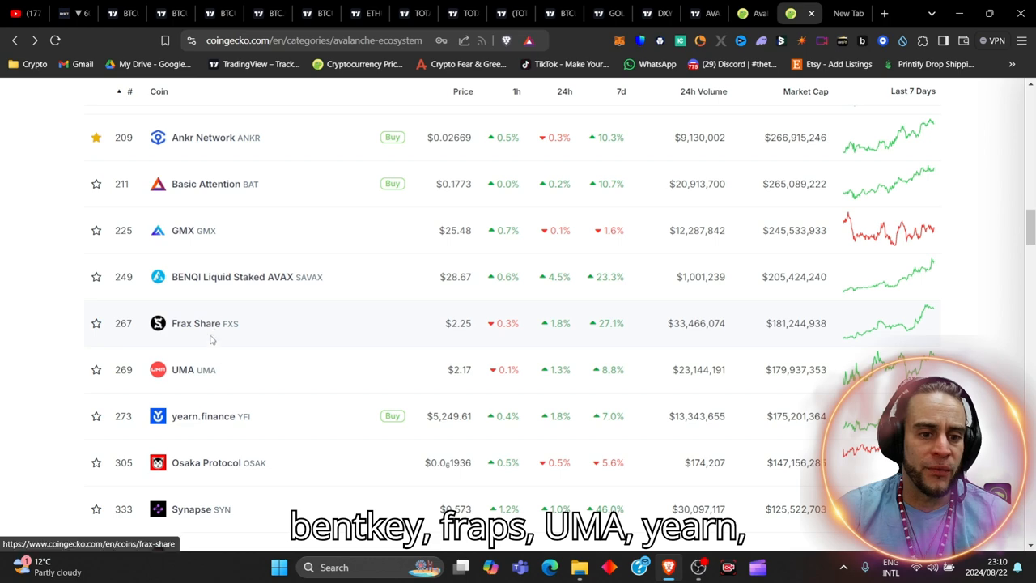
scroll(down, 3)
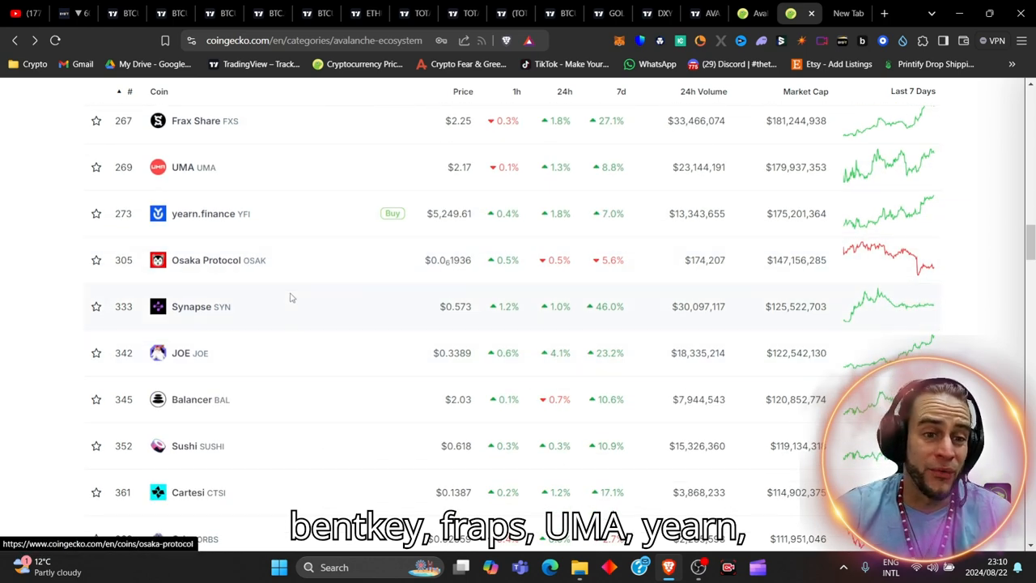
scroll(down, 3)
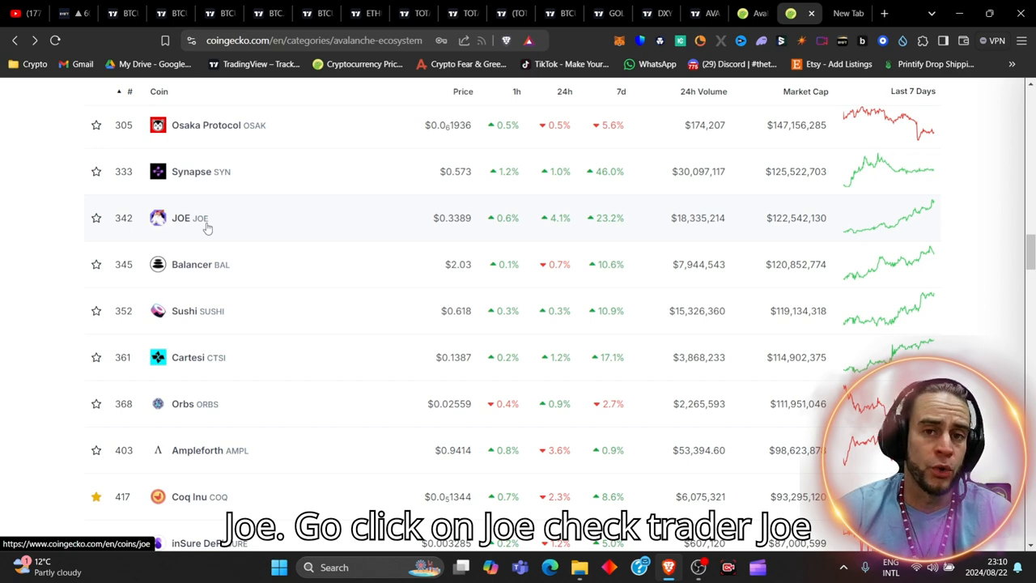
mouse_move(227, 358)
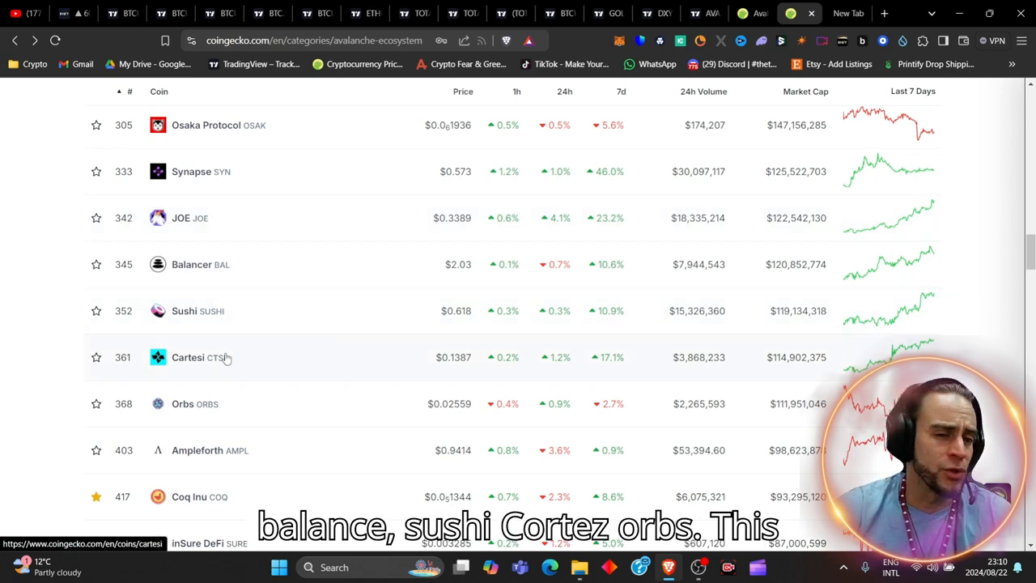
scroll(down, 3)
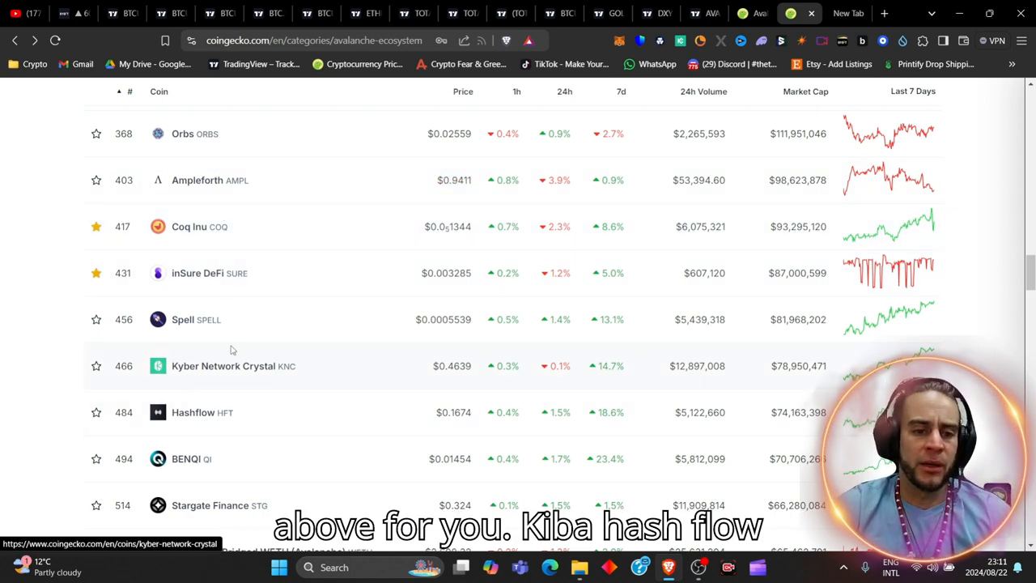
scroll(down, 3)
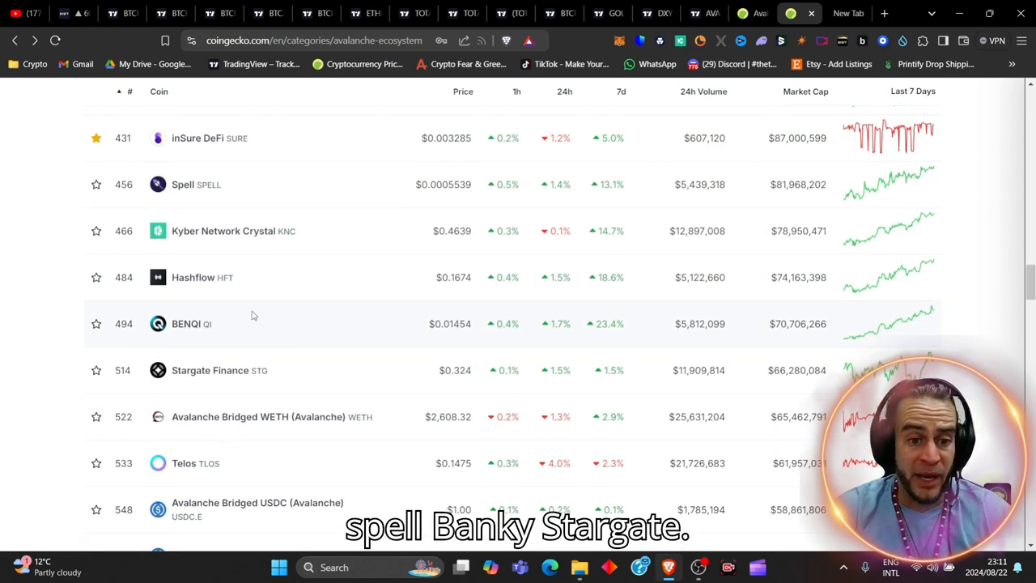
scroll(down, 3)
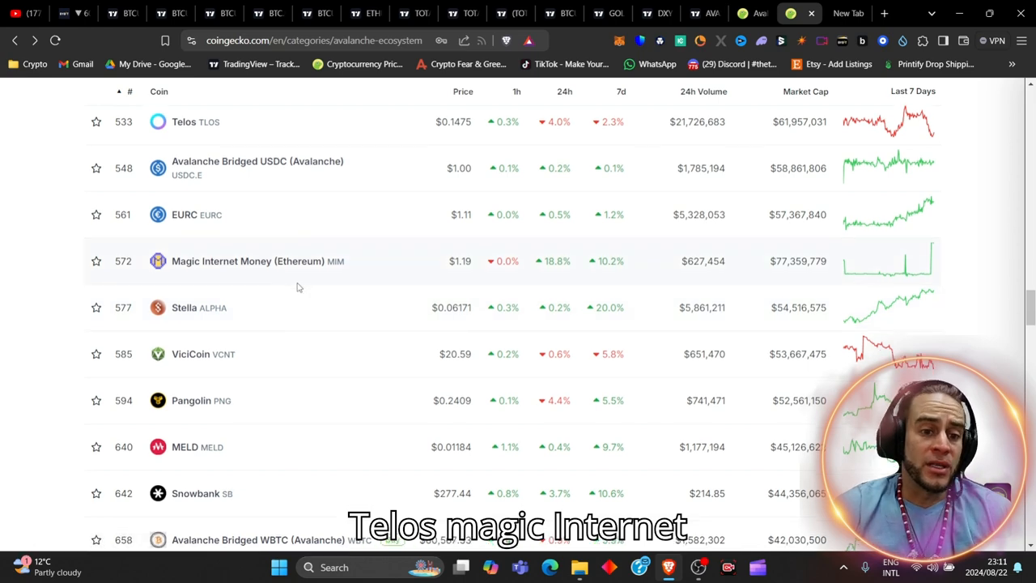
scroll(down, 3)
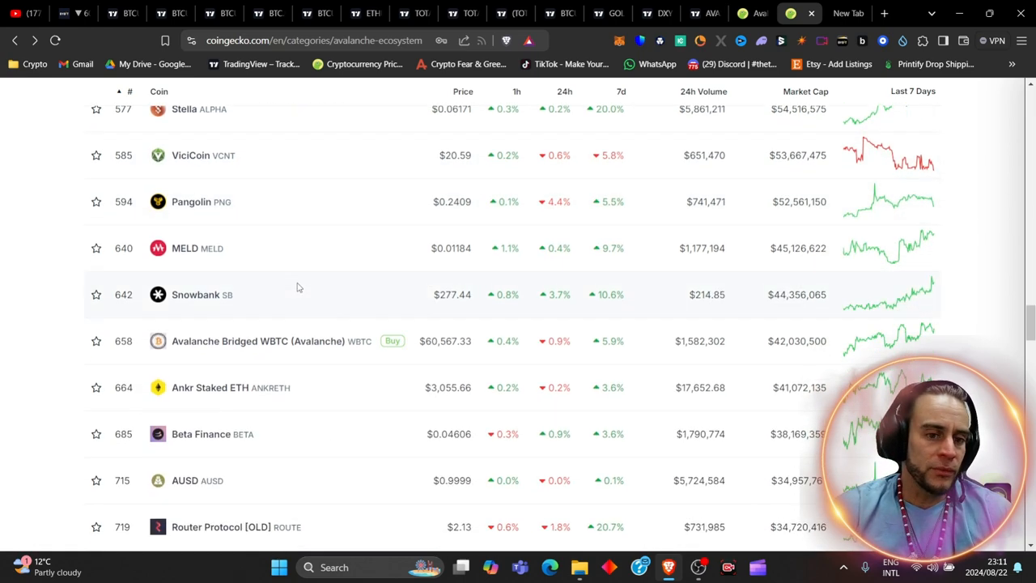
scroll(down, 3)
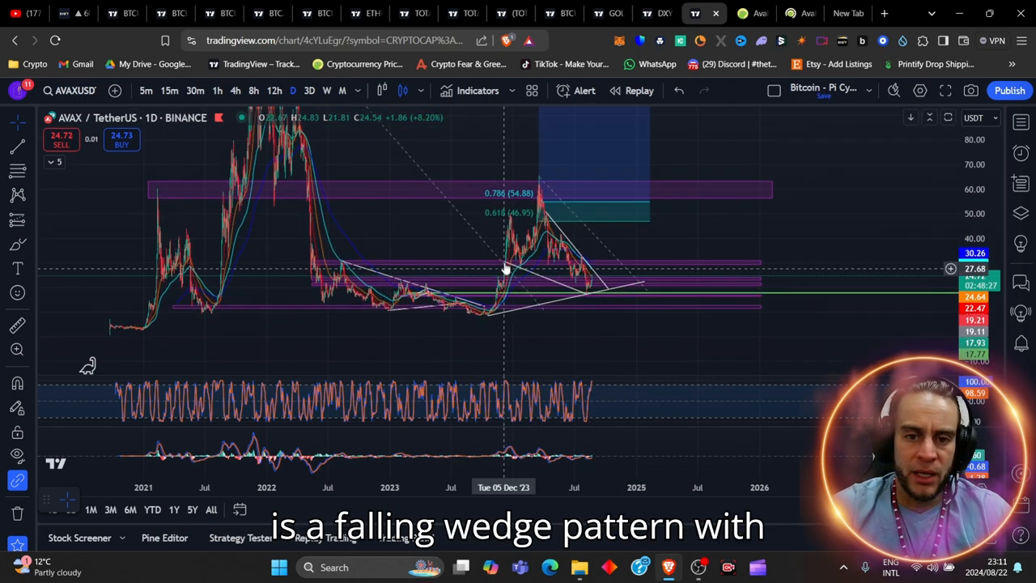
mouse_move(591, 308)
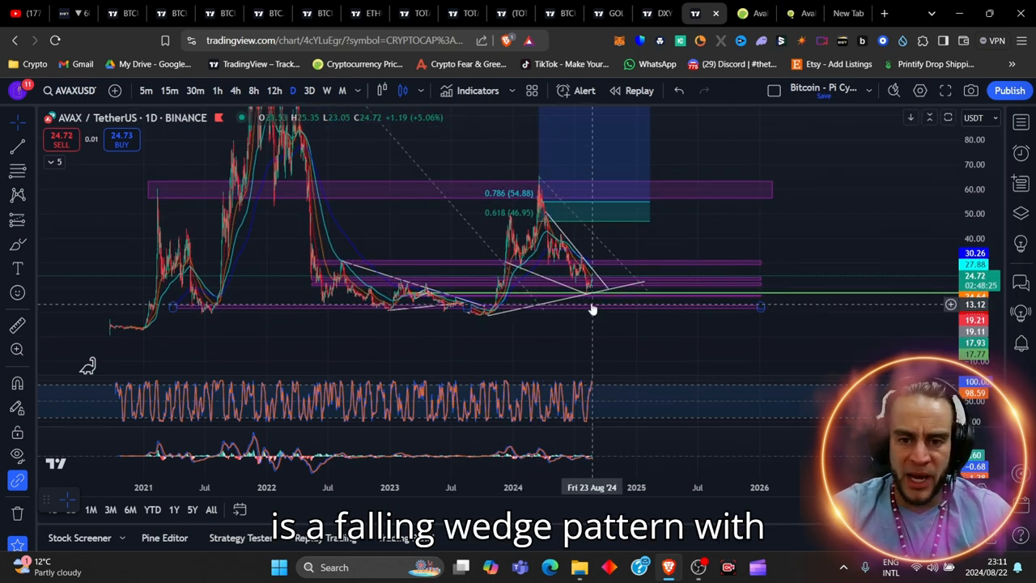
mouse_move(602, 346)
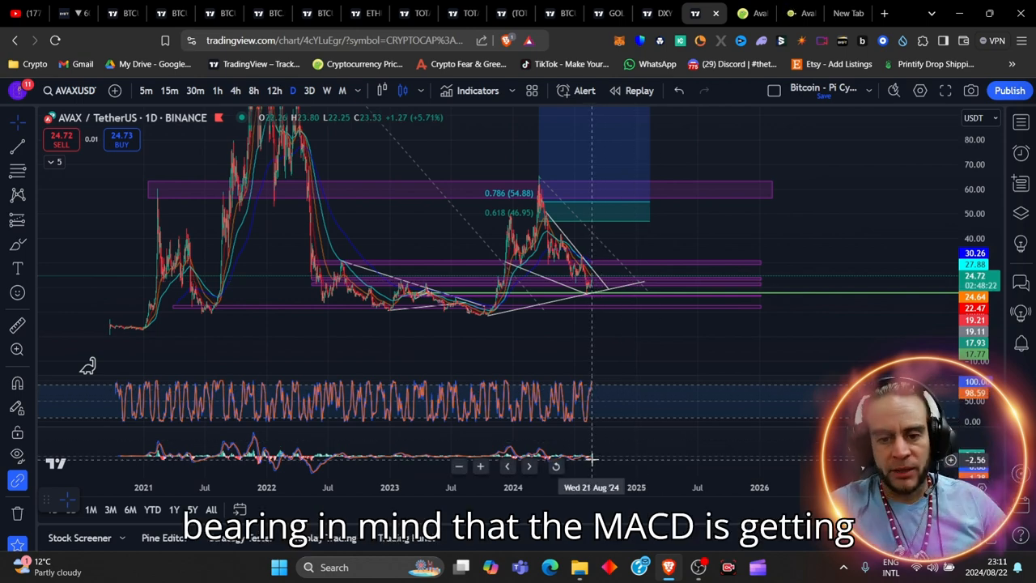
mouse_move(586, 413)
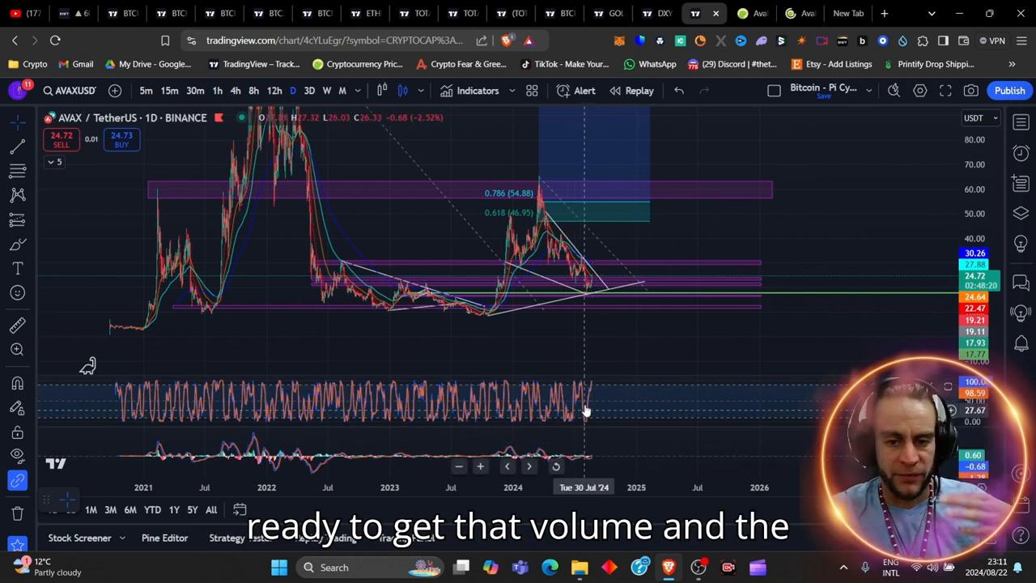
mouse_move(591, 282)
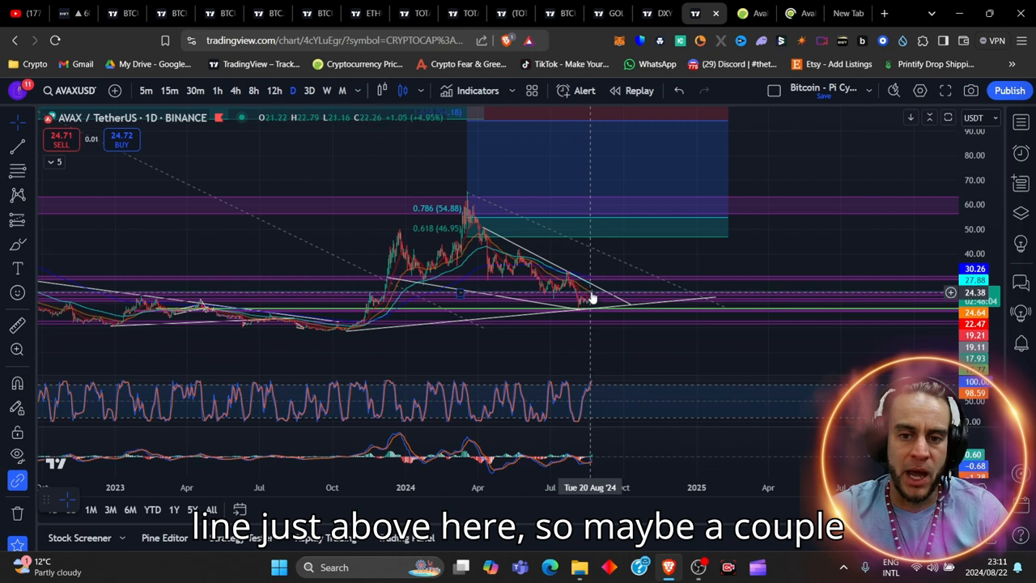
mouse_move(593, 293)
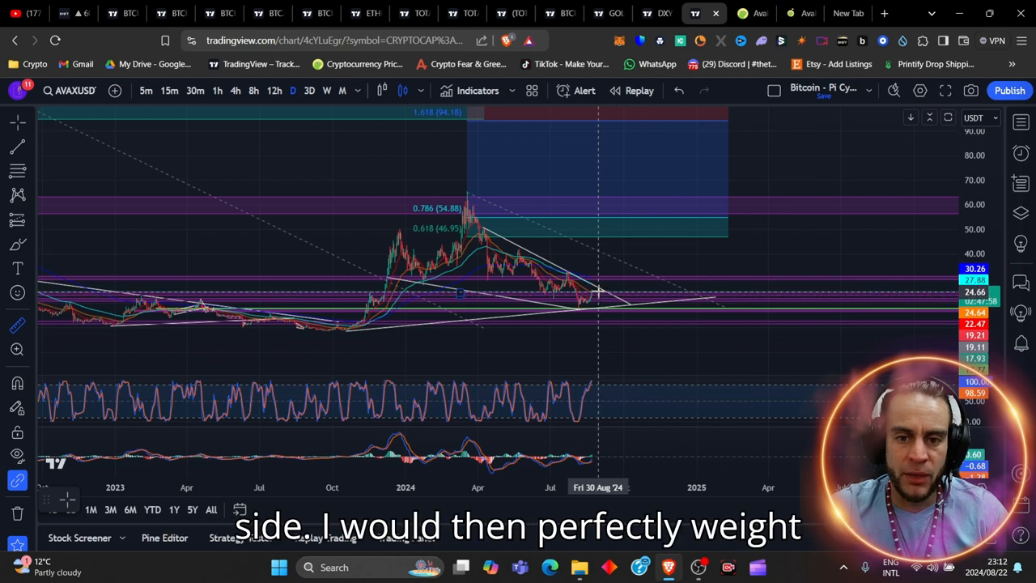
mouse_move(597, 289)
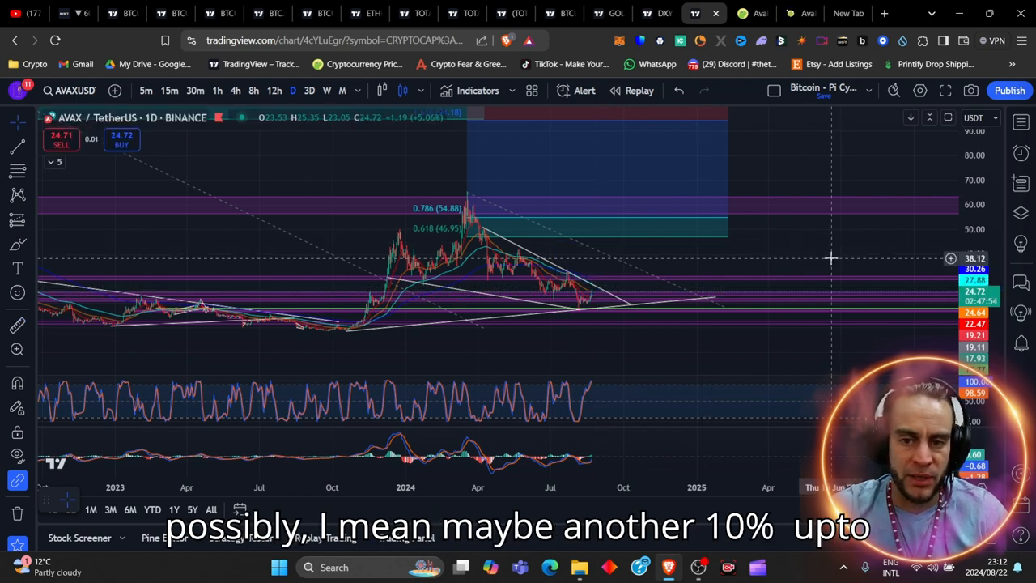
mouse_move(602, 285)
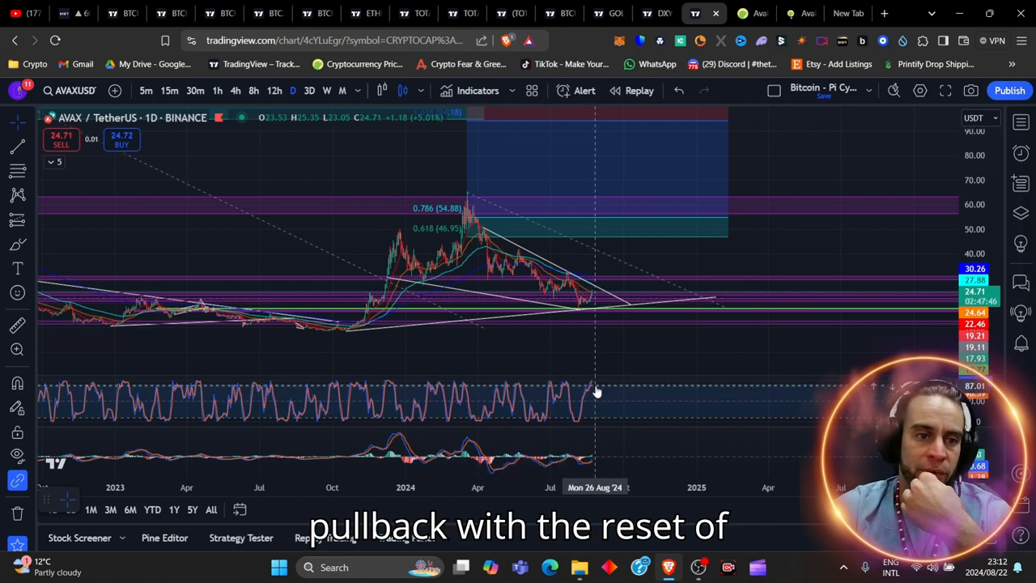
mouse_move(612, 421)
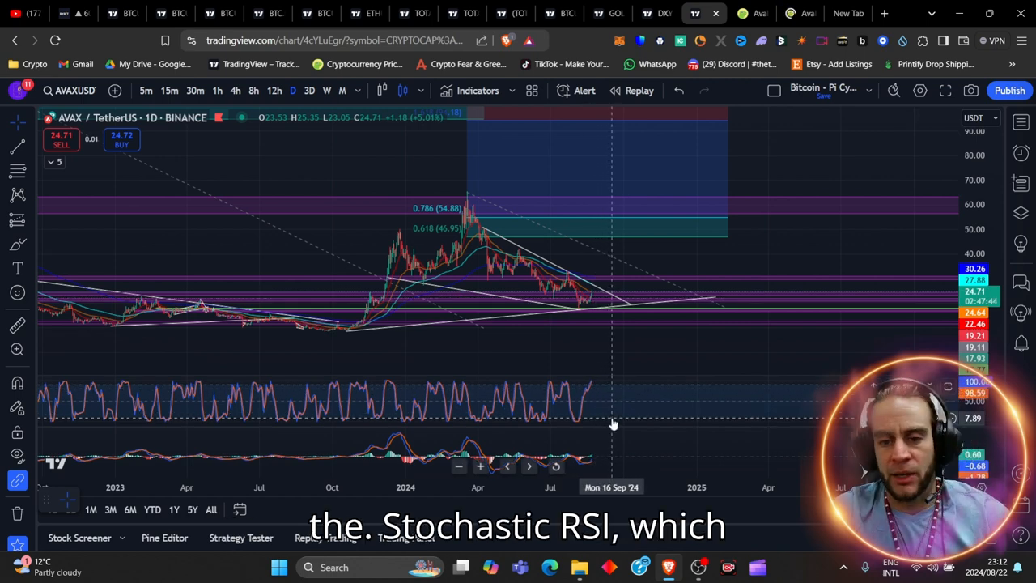
mouse_move(596, 453)
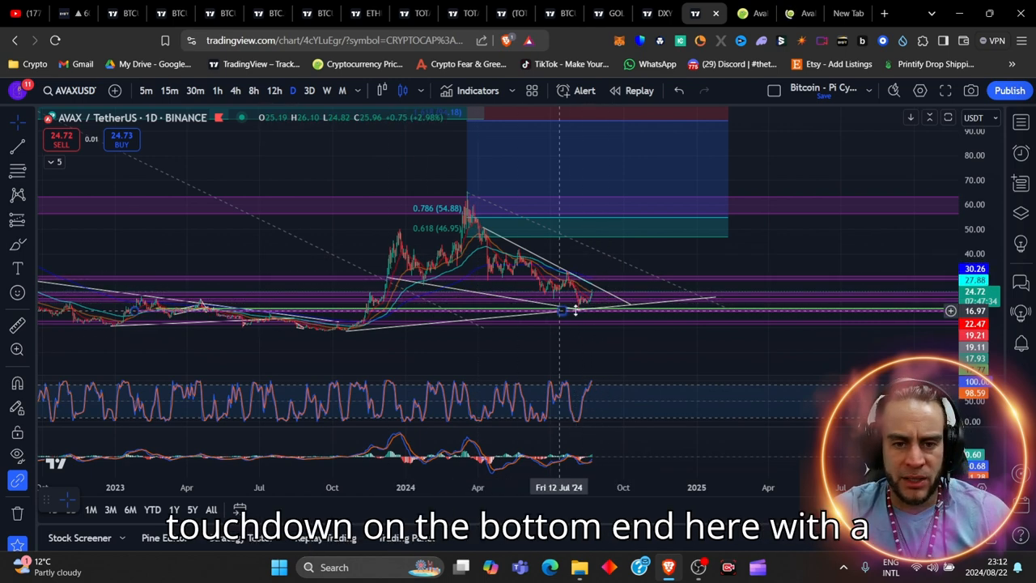
mouse_move(396, 338)
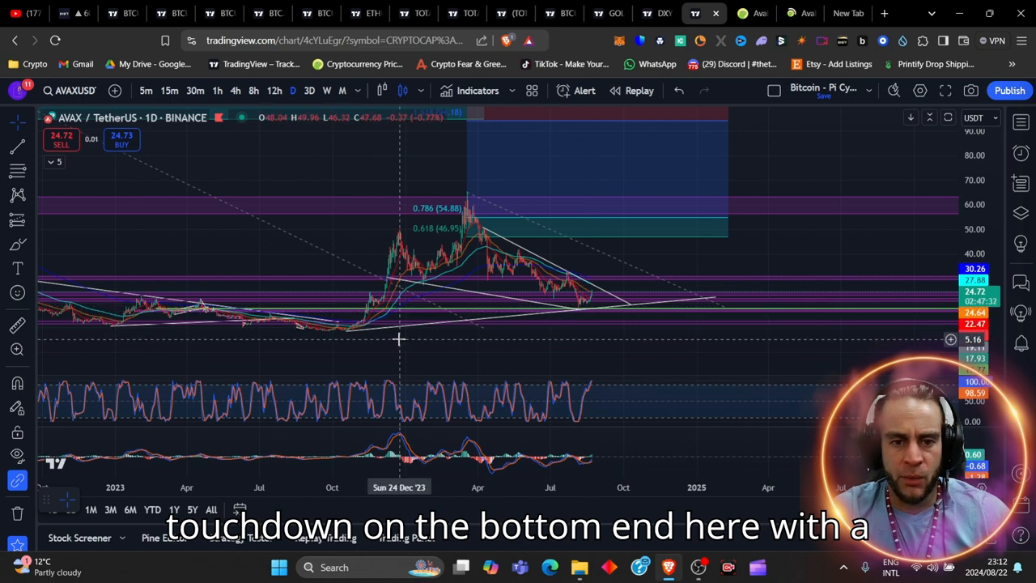
mouse_move(596, 308)
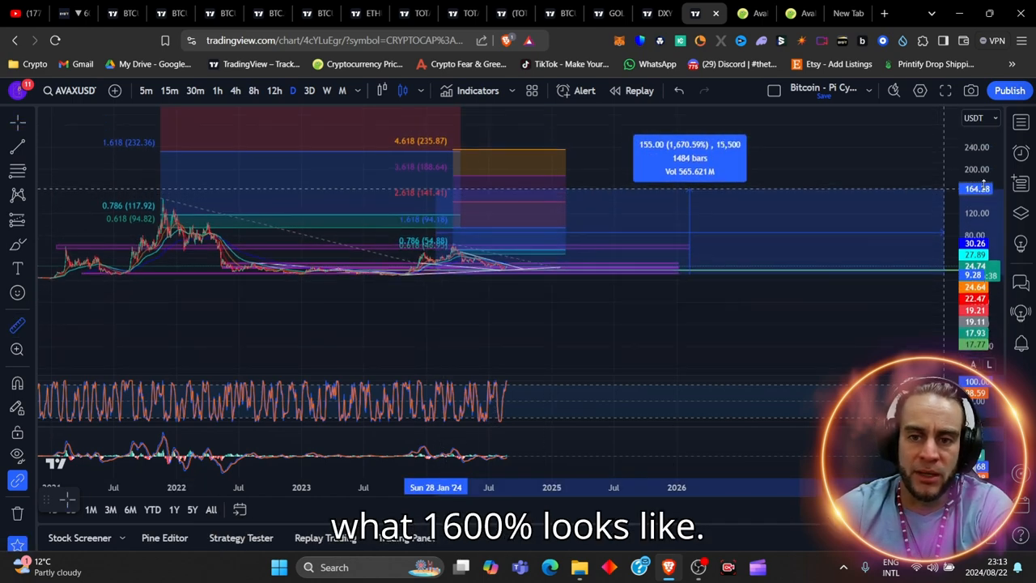
mouse_move(819, 195)
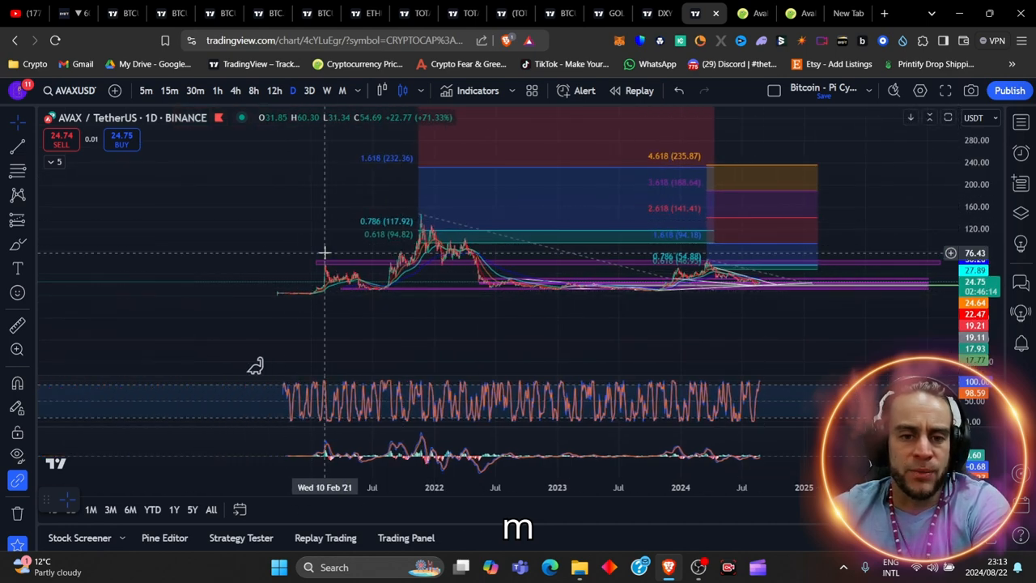
mouse_move(473, 266)
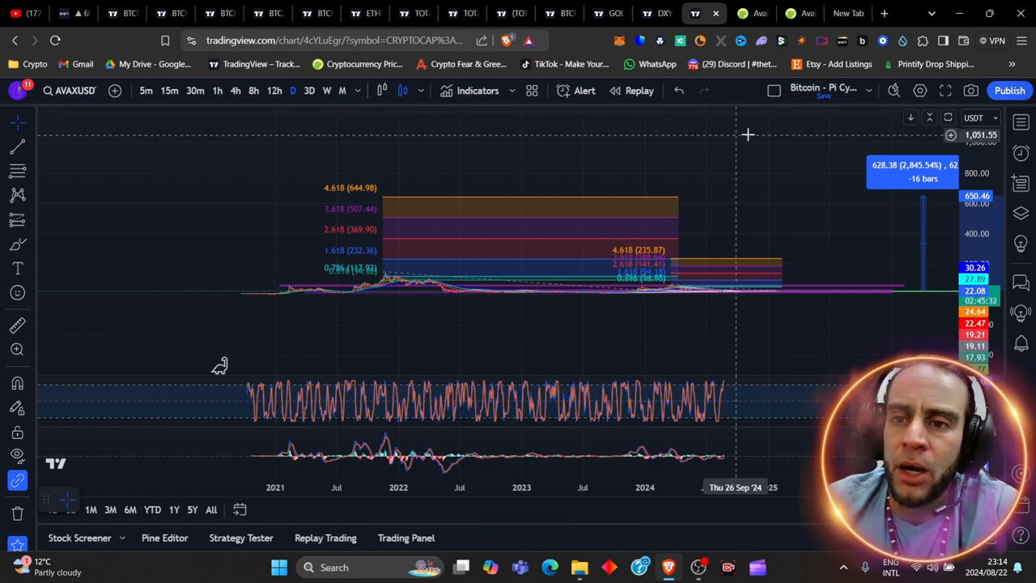
- Switch to the Avalanche AVAX coin page and scroll to its market cap and supply statistics
click(743, 13)
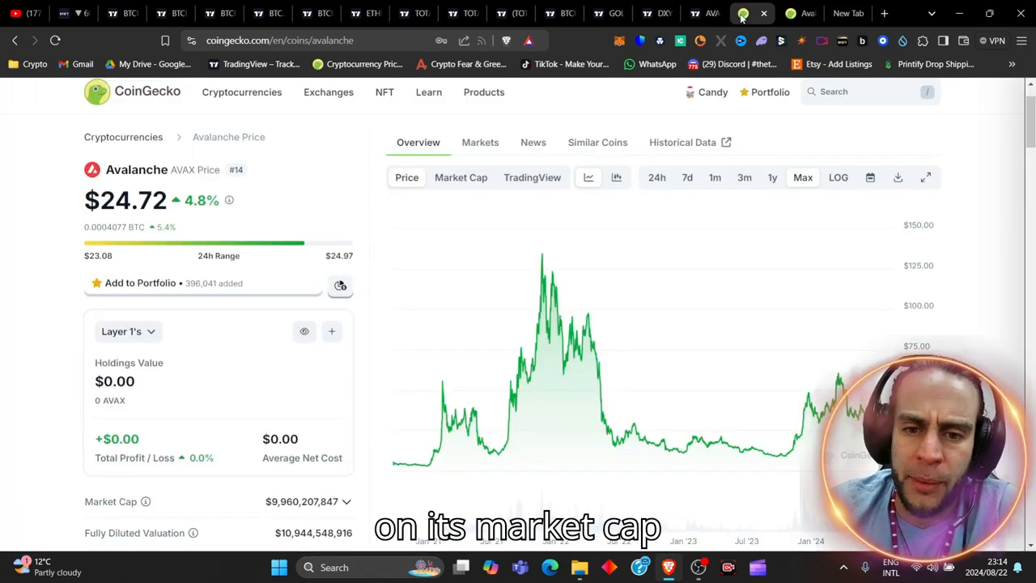
scroll(down, 3)
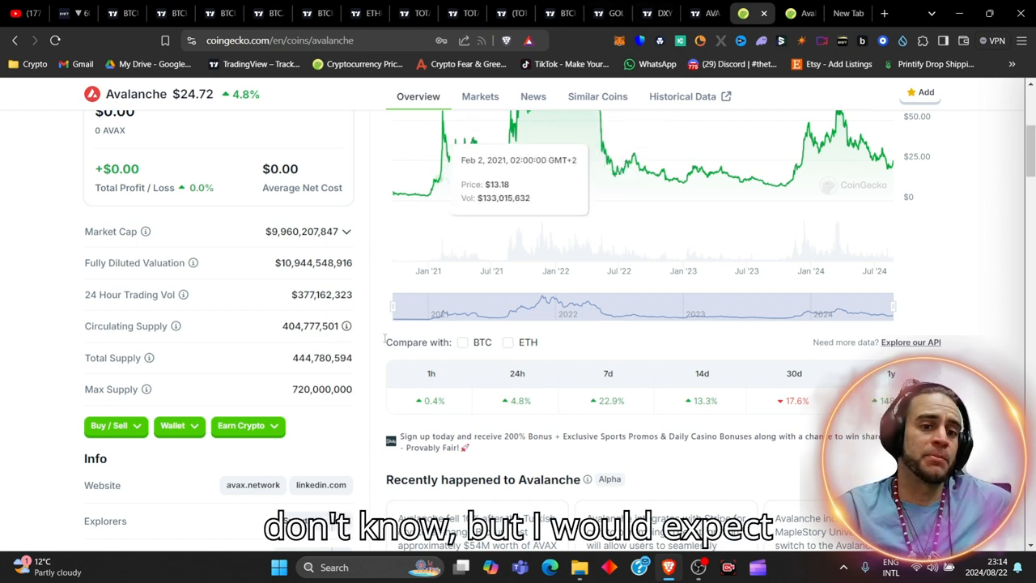
mouse_move(229, 217)
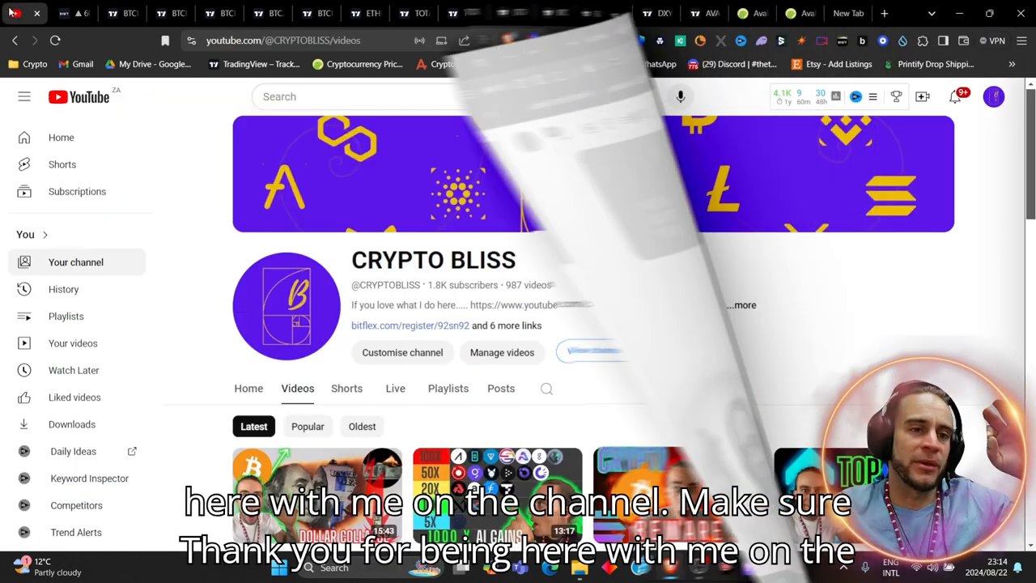
- Switch to the Bybit BTCUSDT perpetual trading page with its 4-hour chart and order book
click(91, 20)
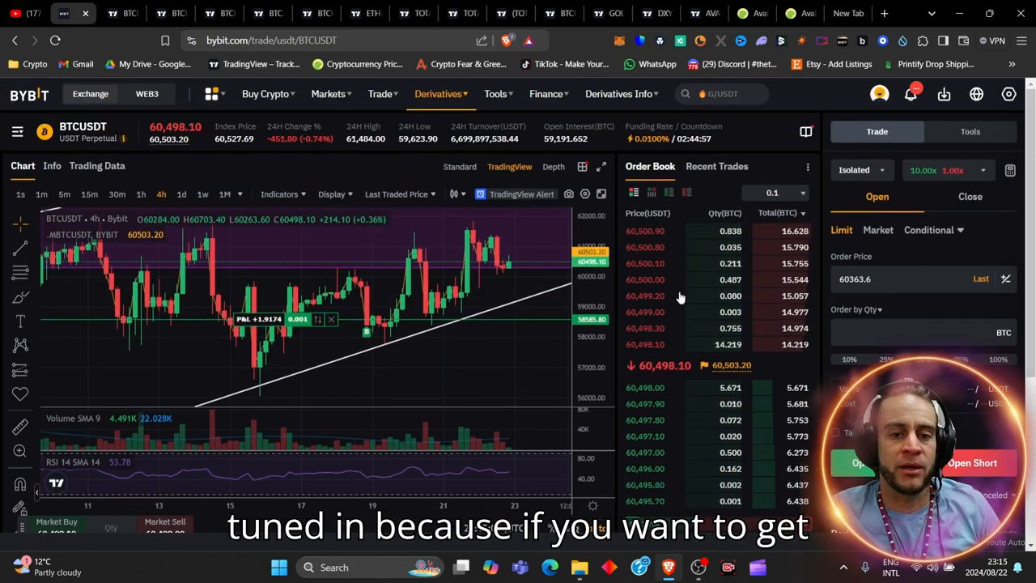
mouse_move(373, 333)
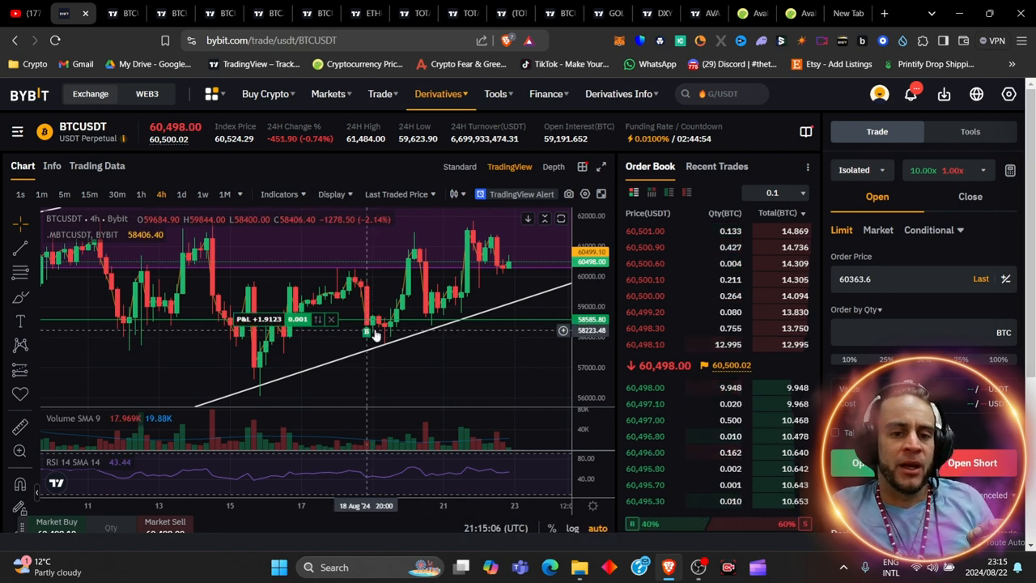